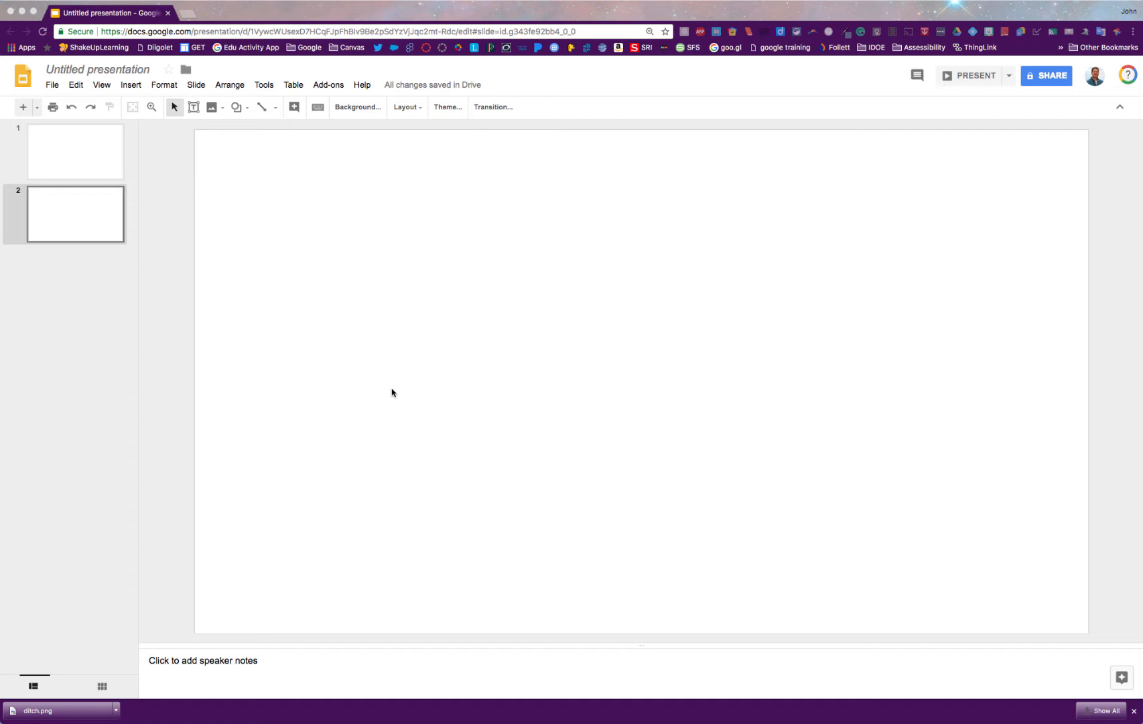
{"action": "mouse_move", "coordinate": [131, 86]}
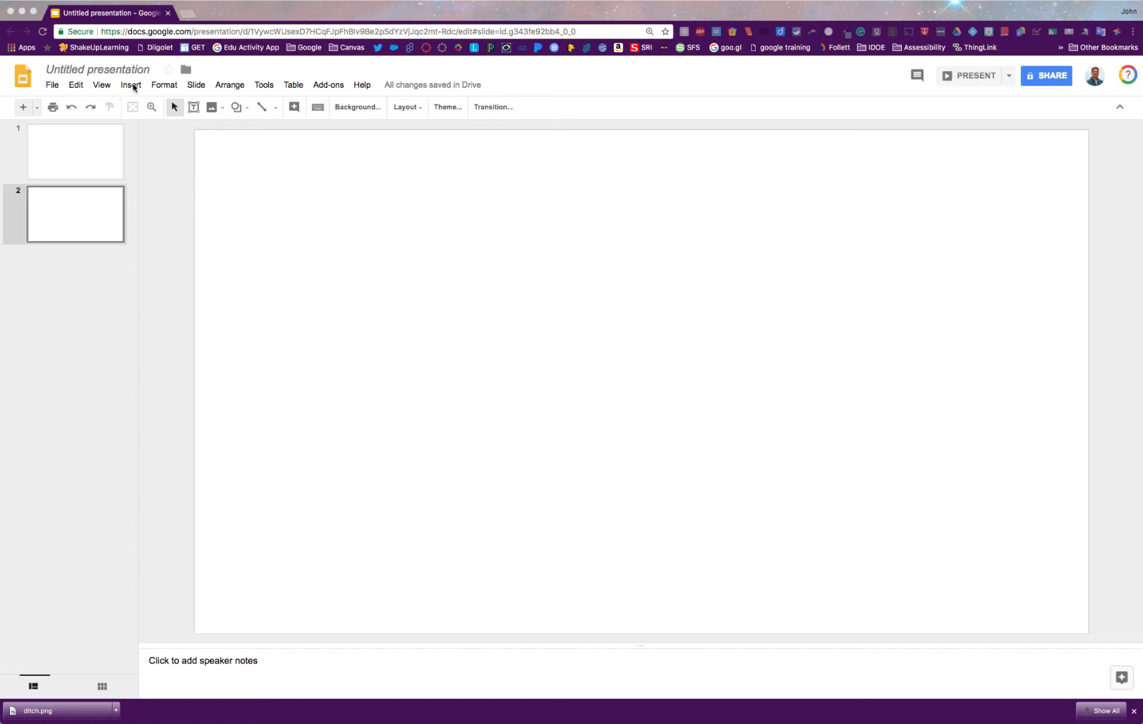
Insert a text box on slide 2 reading 'Anderson Digital Integration'
{"action": "left_click", "coordinate": [131, 85]}
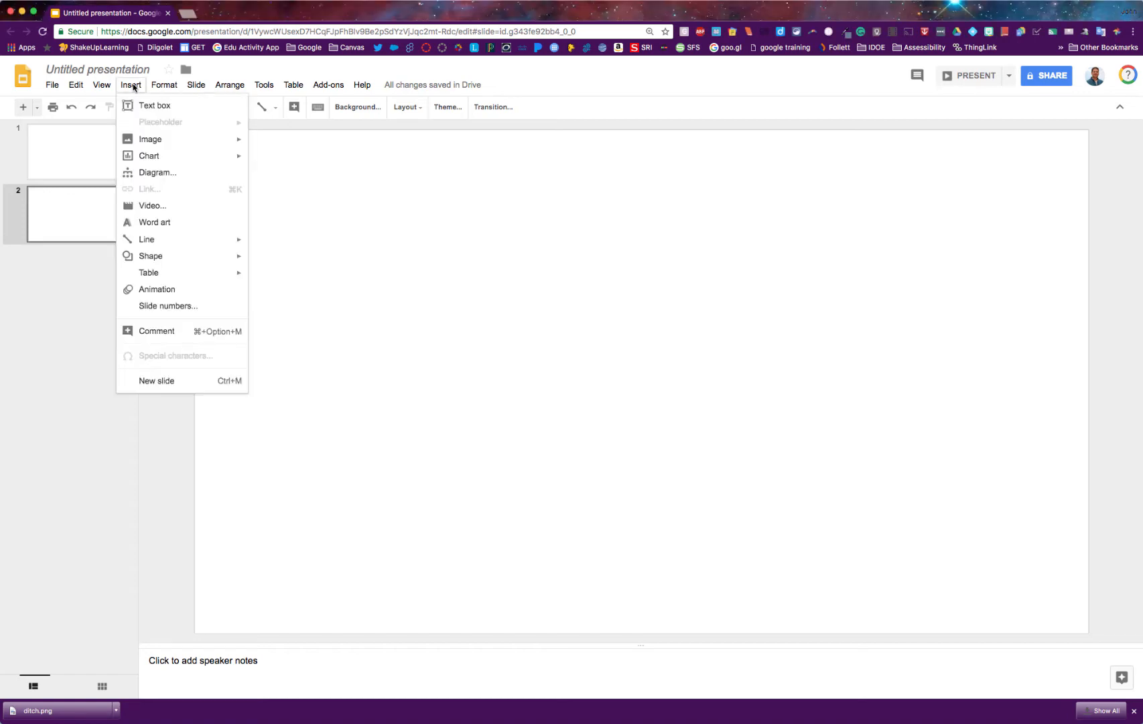
{"action": "mouse_move", "coordinate": [154, 107]}
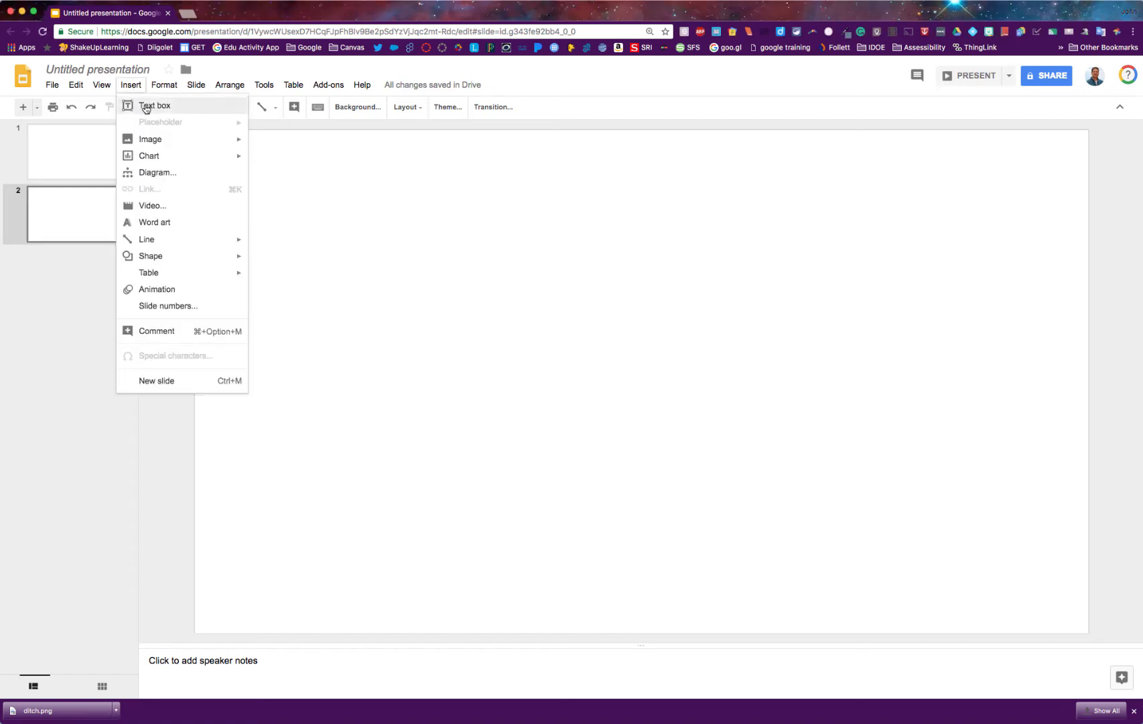
{"action": "left_click", "coordinate": [154, 106]}
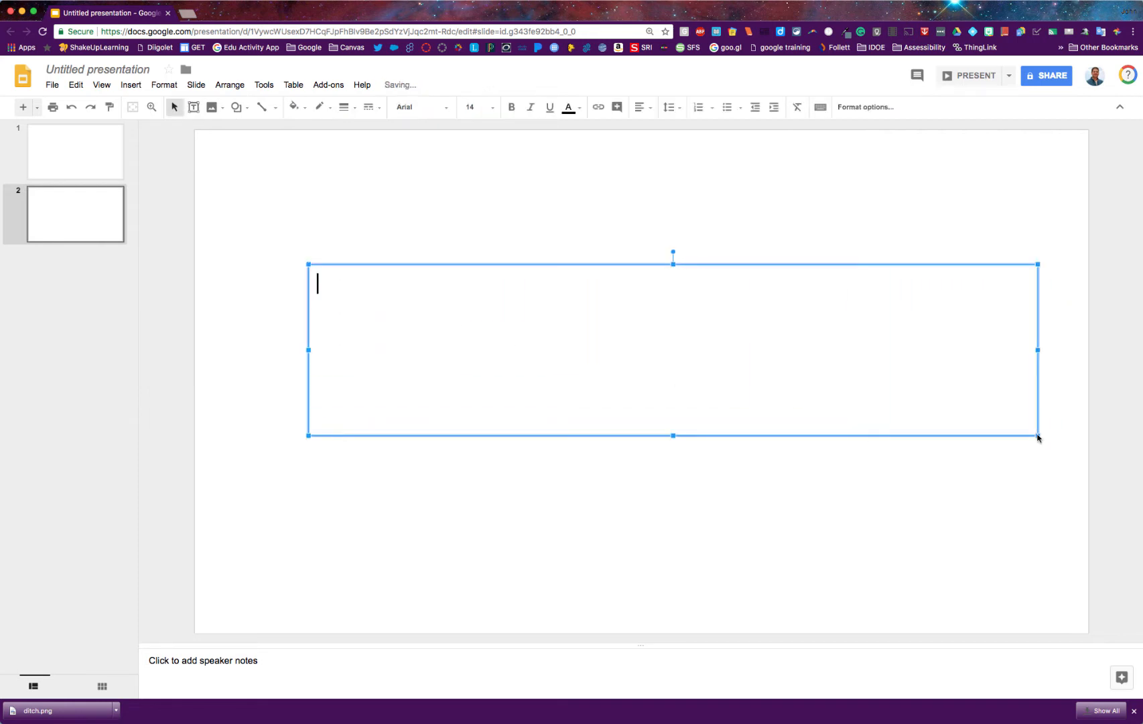
{"action": "type", "text": "Anderson Dig"}
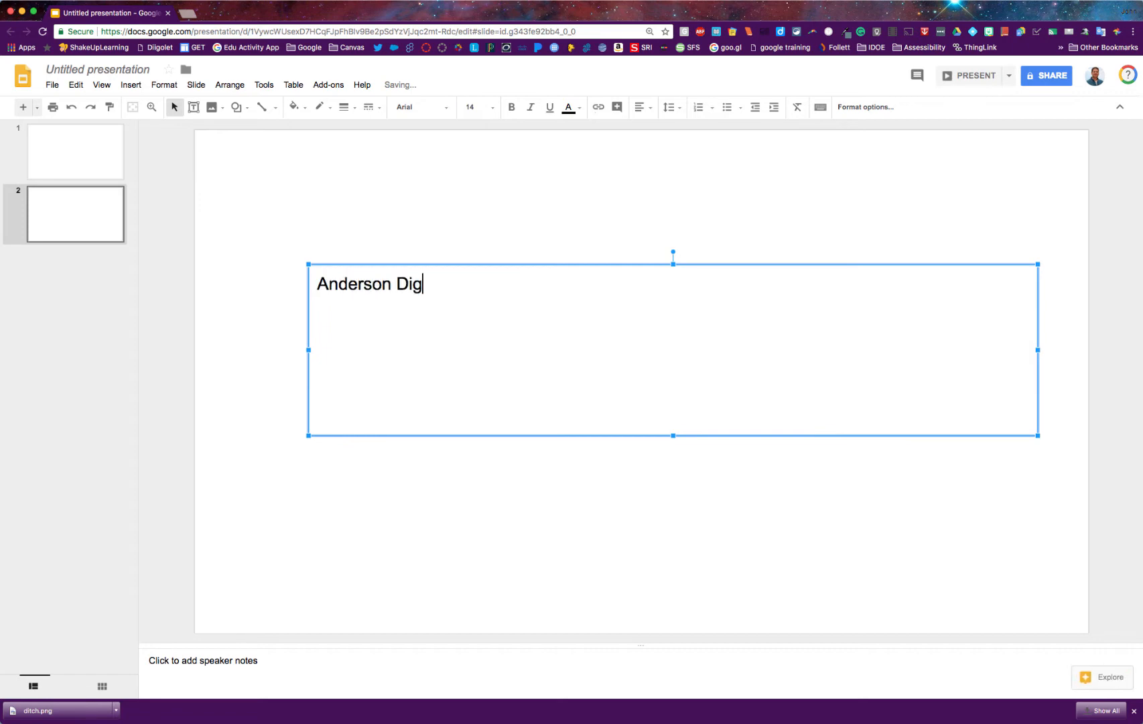
{"action": "type", "text": "ital Integration"}
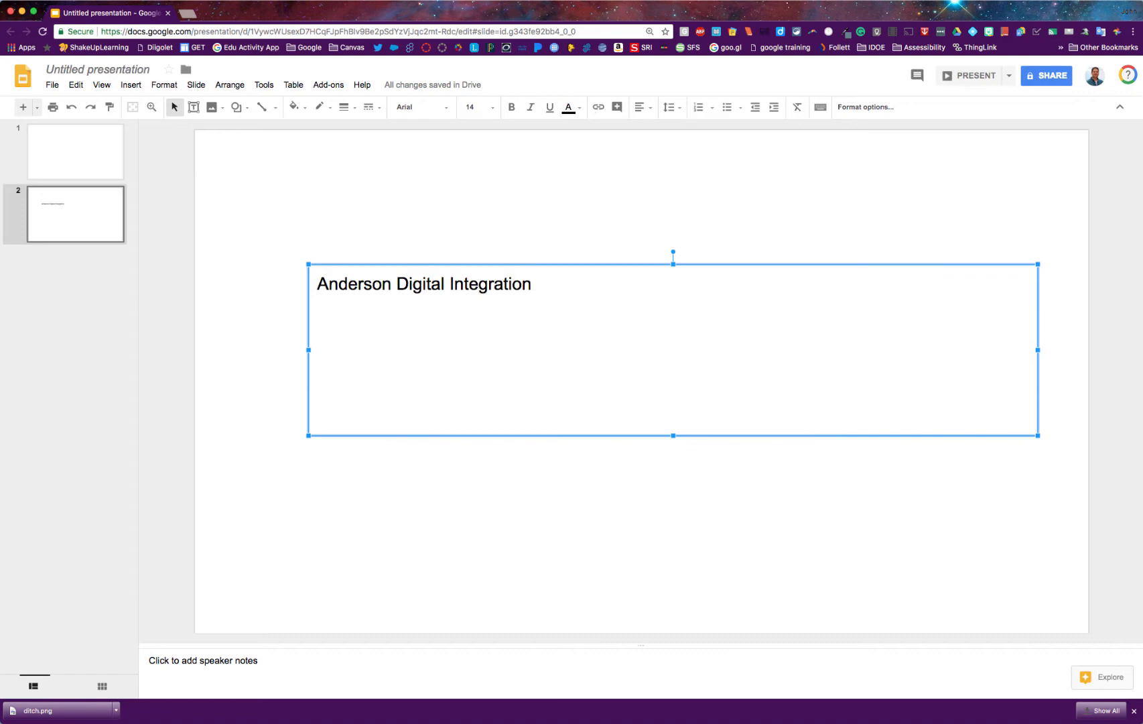
{"action": "mouse_move", "coordinate": [575, 347]}
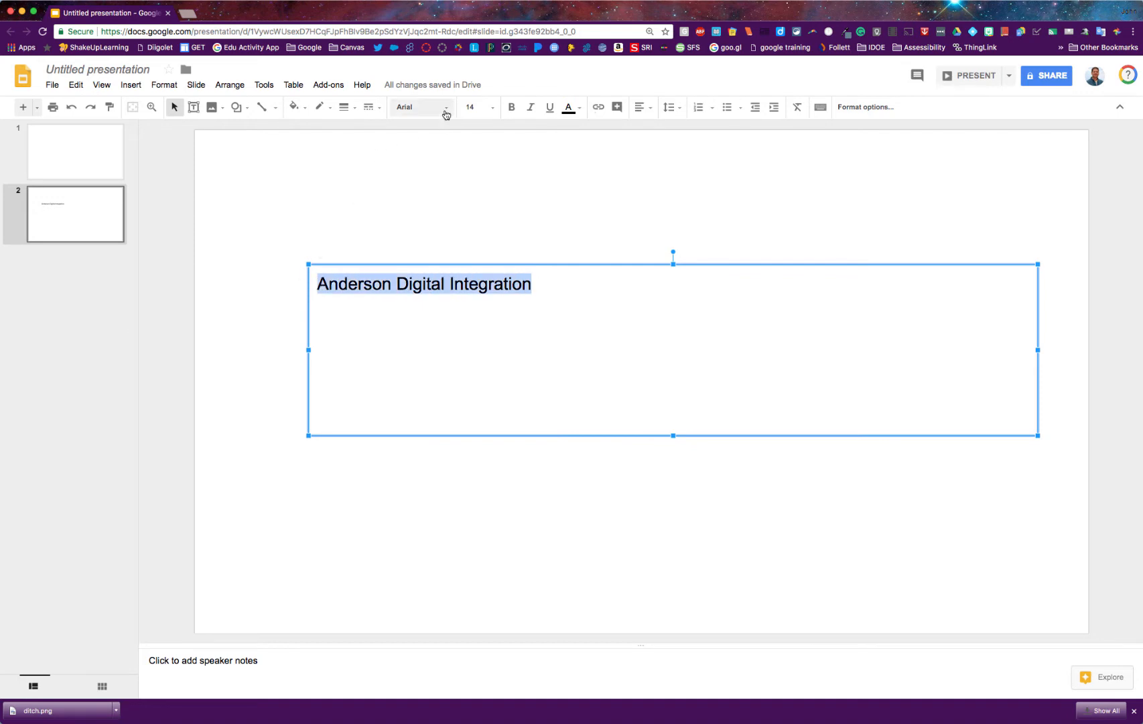
{"action": "mouse_move", "coordinate": [437, 113]}
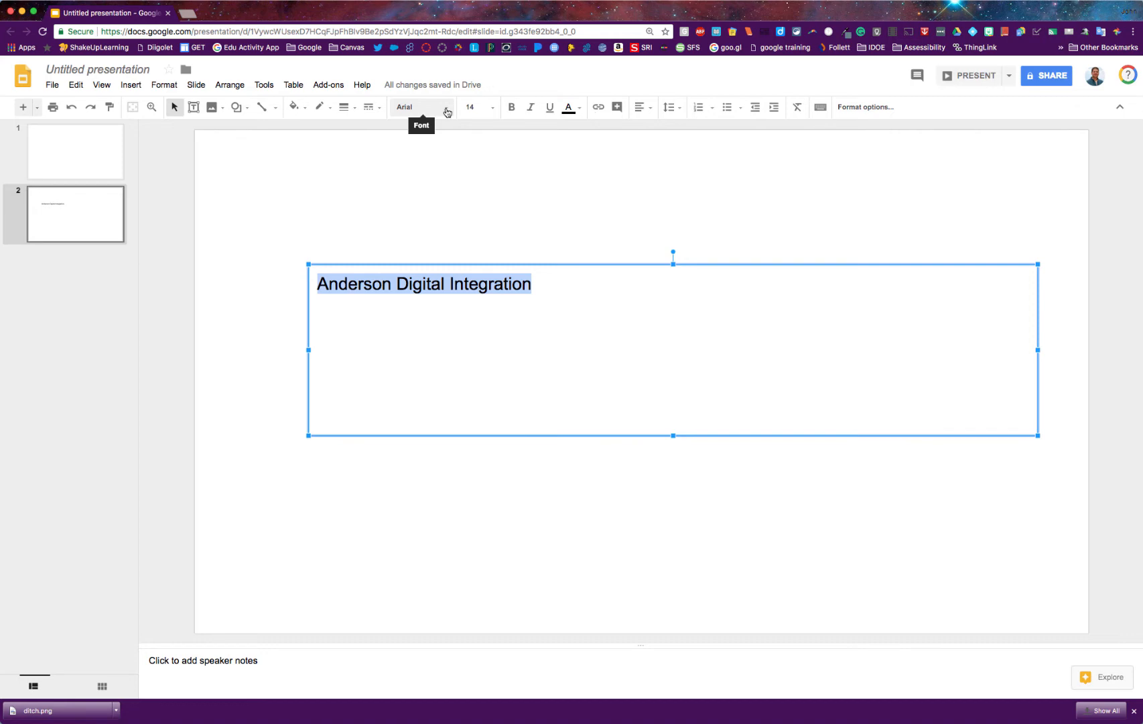
Set the 'Anderson Digital Integration' title to Days One font at 36 point
{"action": "left_click", "coordinate": [446, 107]}
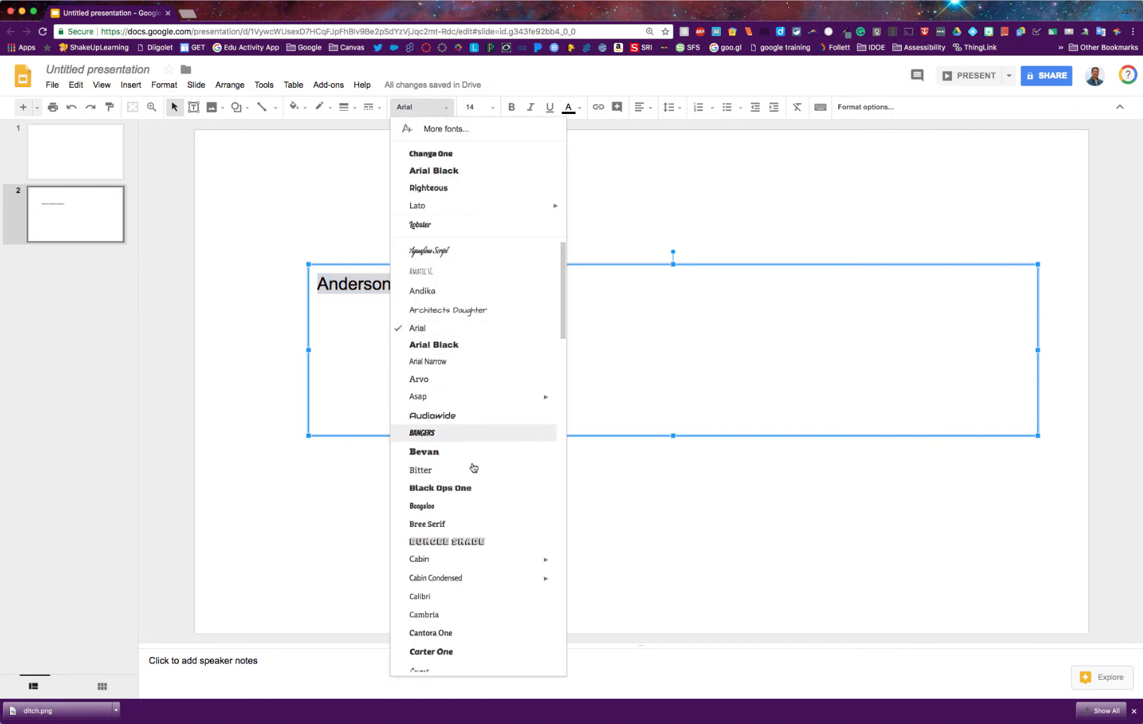
{"action": "scroll", "scroll_direction": "down", "scroll_amount": 3}
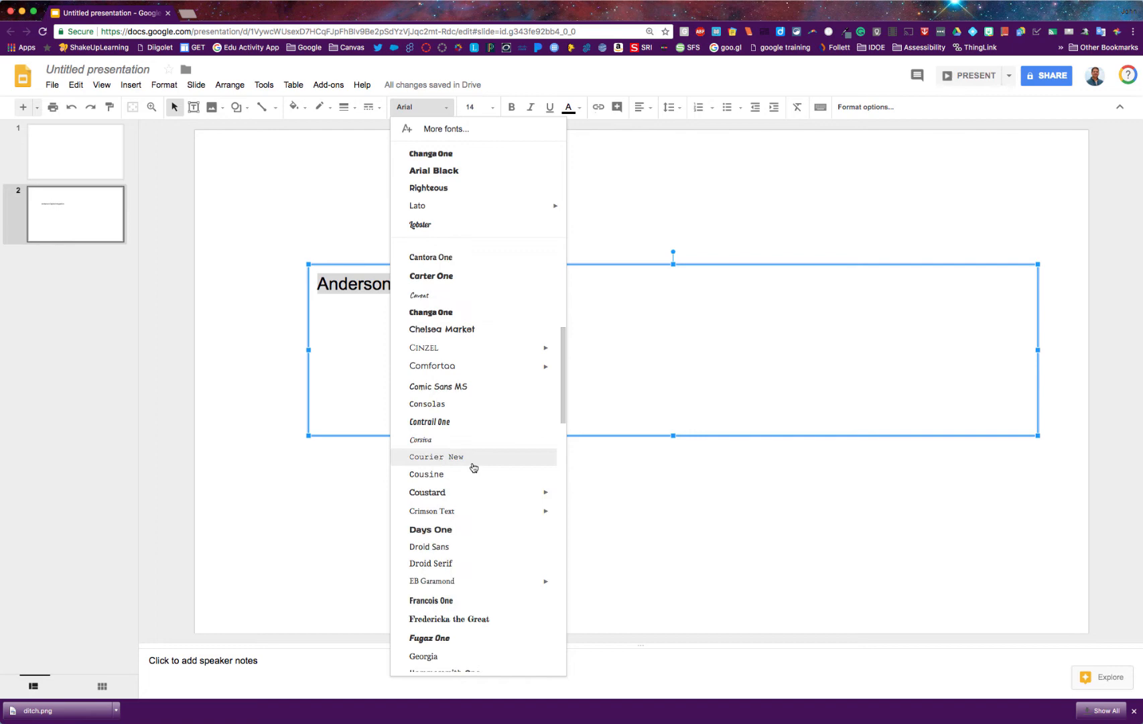
{"action": "scroll", "scroll_direction": "down", "scroll_amount": 3}
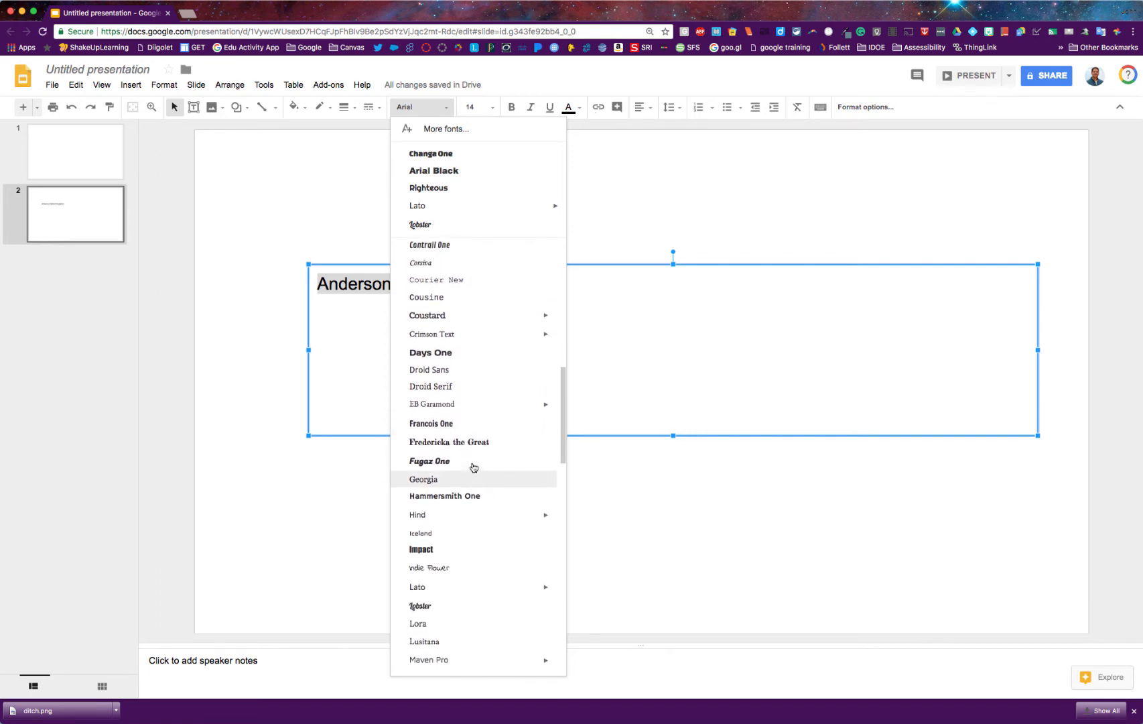
{"action": "mouse_move", "coordinate": [441, 357]}
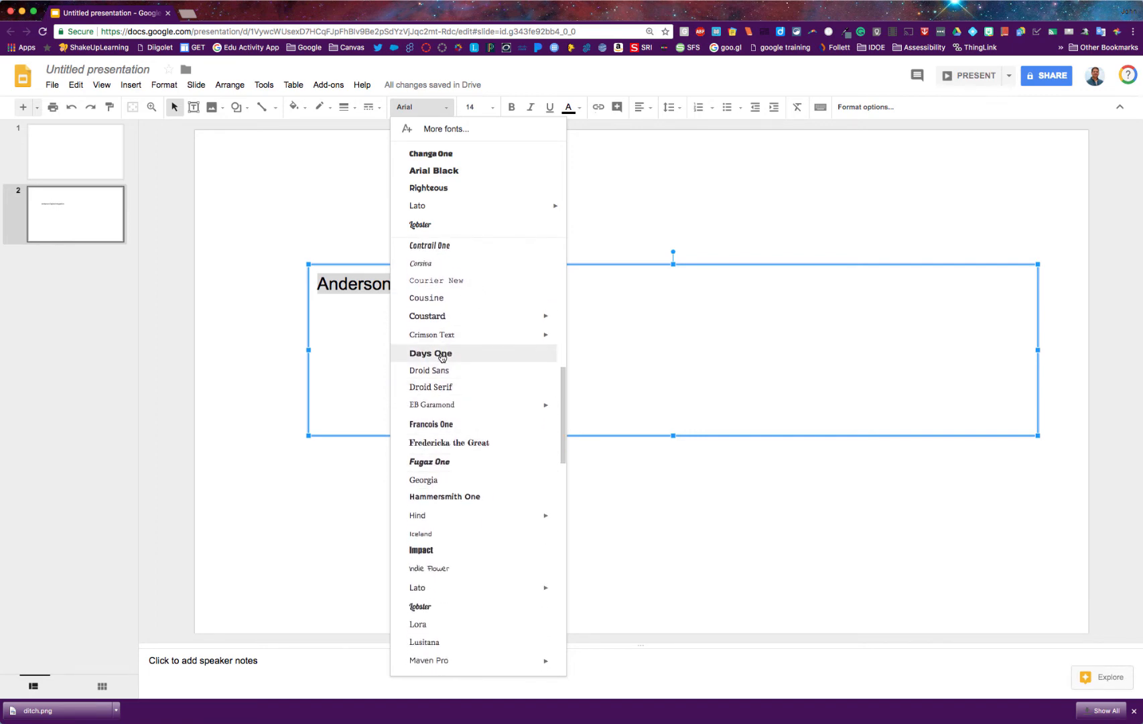
{"action": "left_click", "coordinate": [431, 353]}
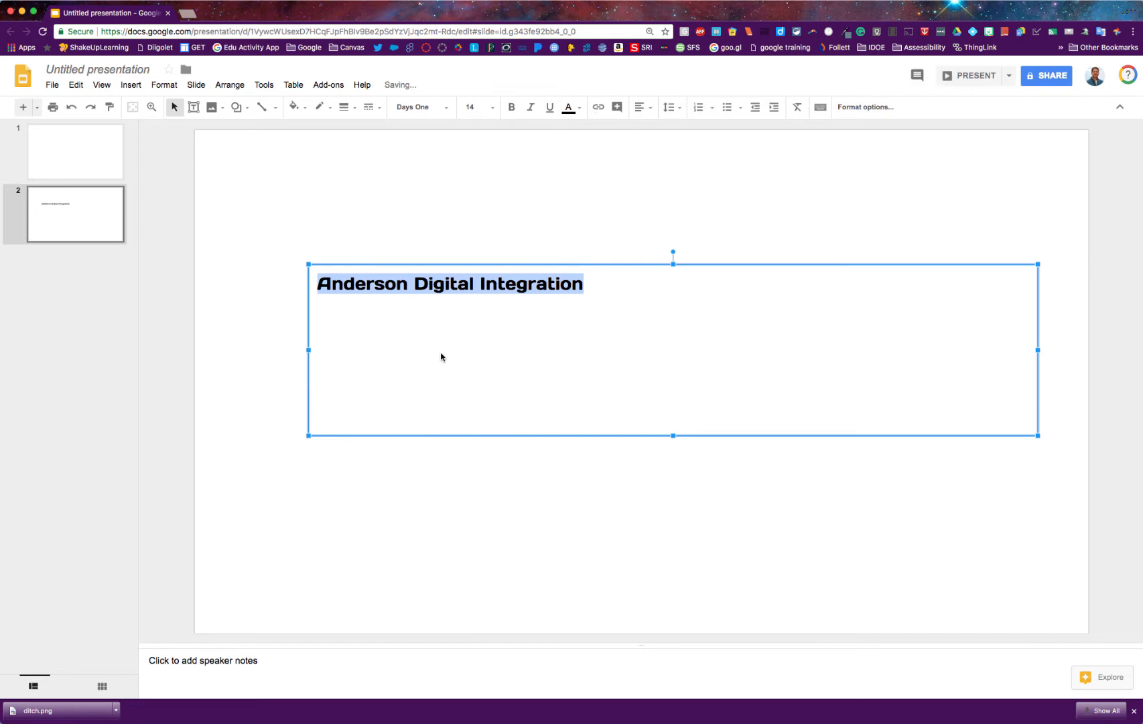
{"action": "mouse_move", "coordinate": [489, 160]}
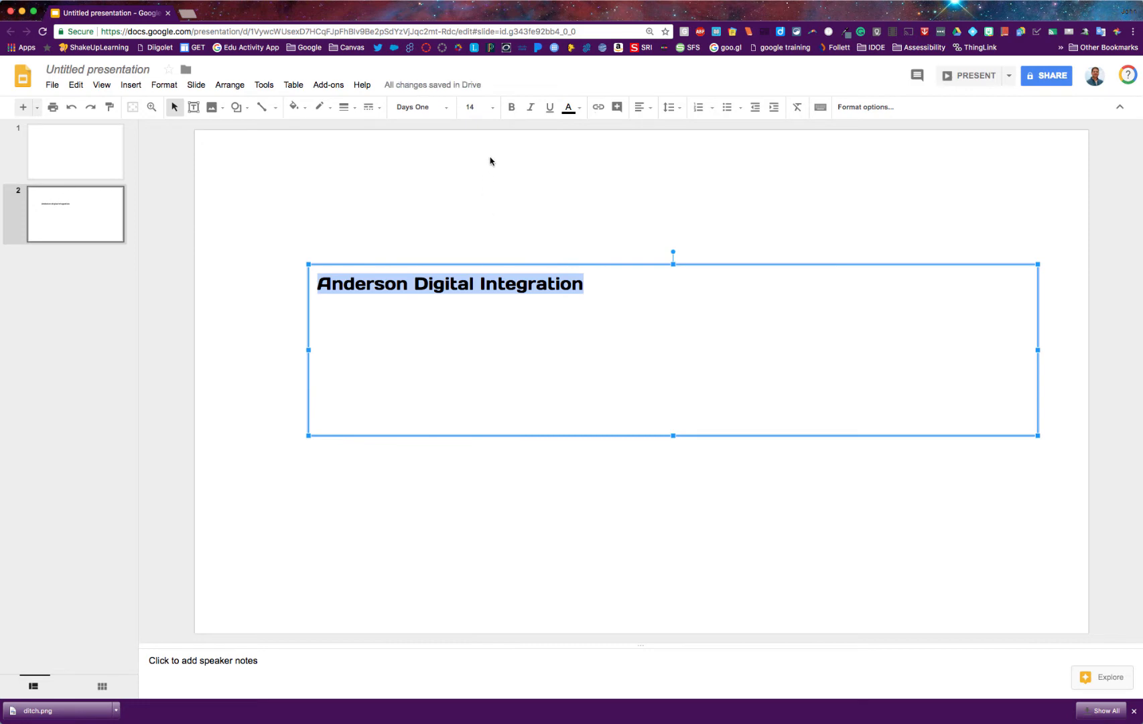
{"action": "left_click", "coordinate": [492, 107]}
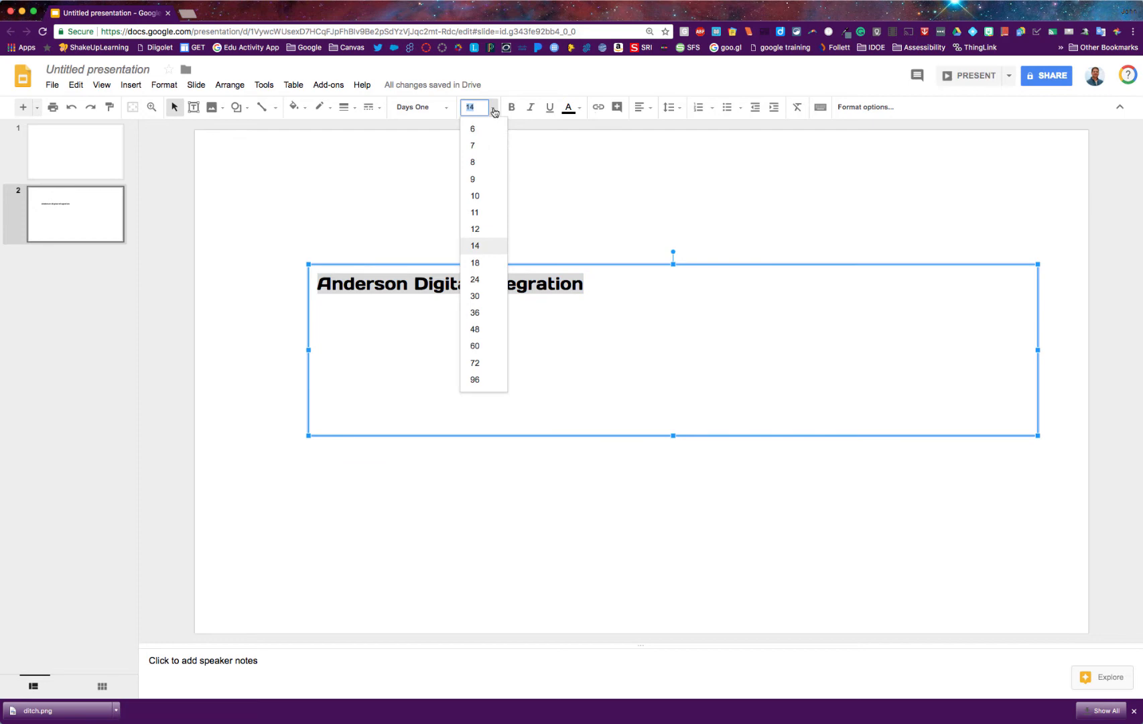
{"action": "left_click", "coordinate": [475, 312]}
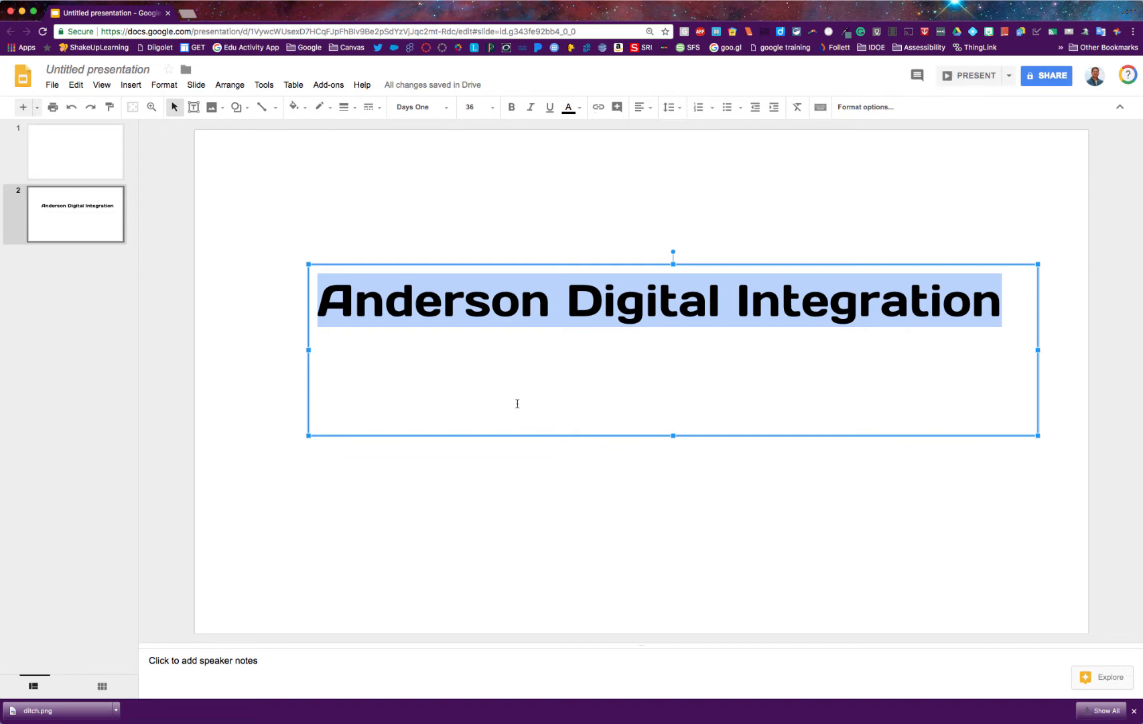
{"action": "left_click", "coordinate": [603, 480]}
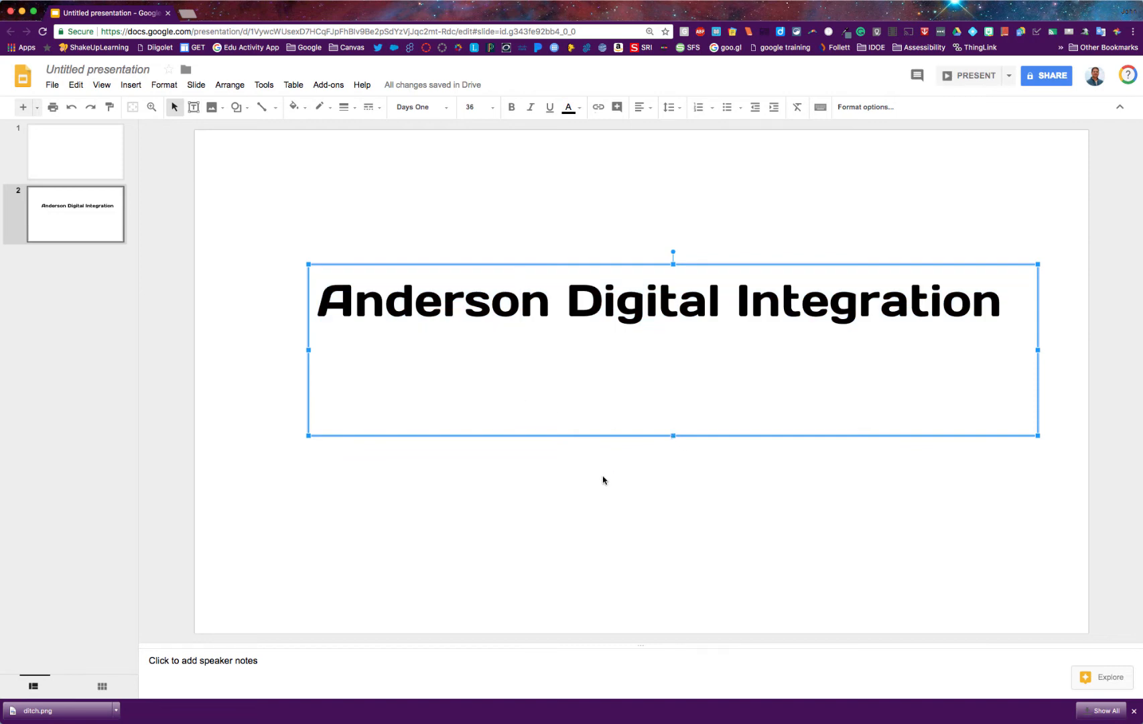
{"action": "mouse_move", "coordinate": [672, 436]}
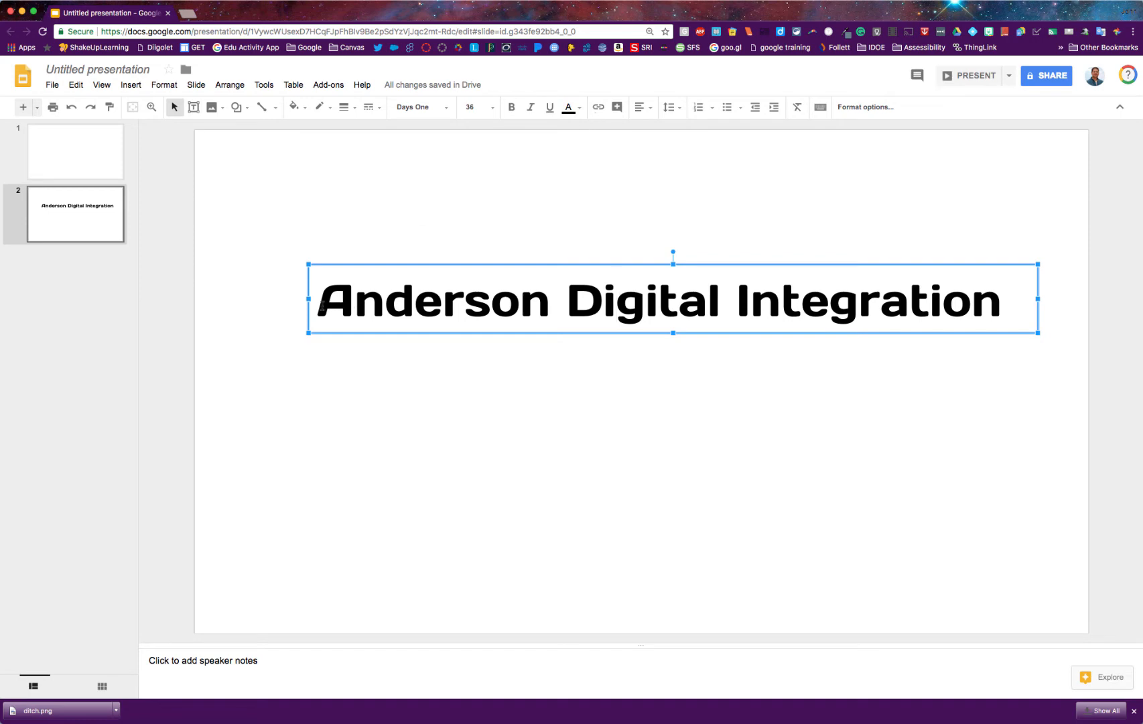
{"action": "mouse_move", "coordinate": [640, 286]}
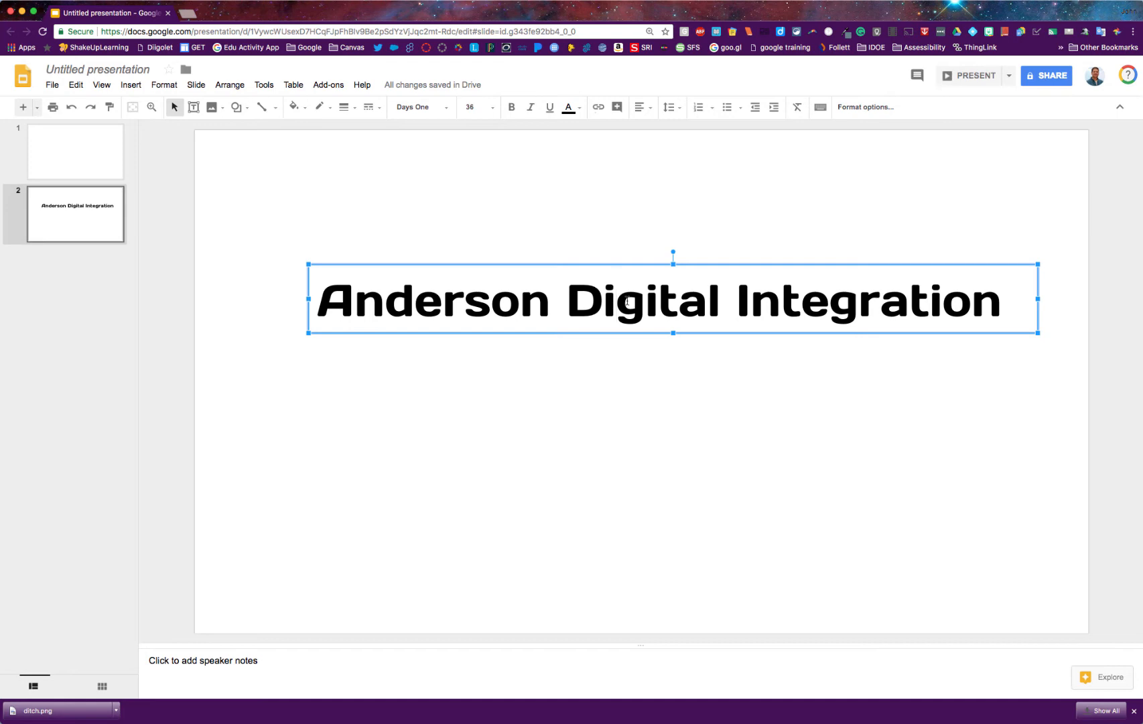
{"action": "mouse_move", "coordinate": [863, 107]}
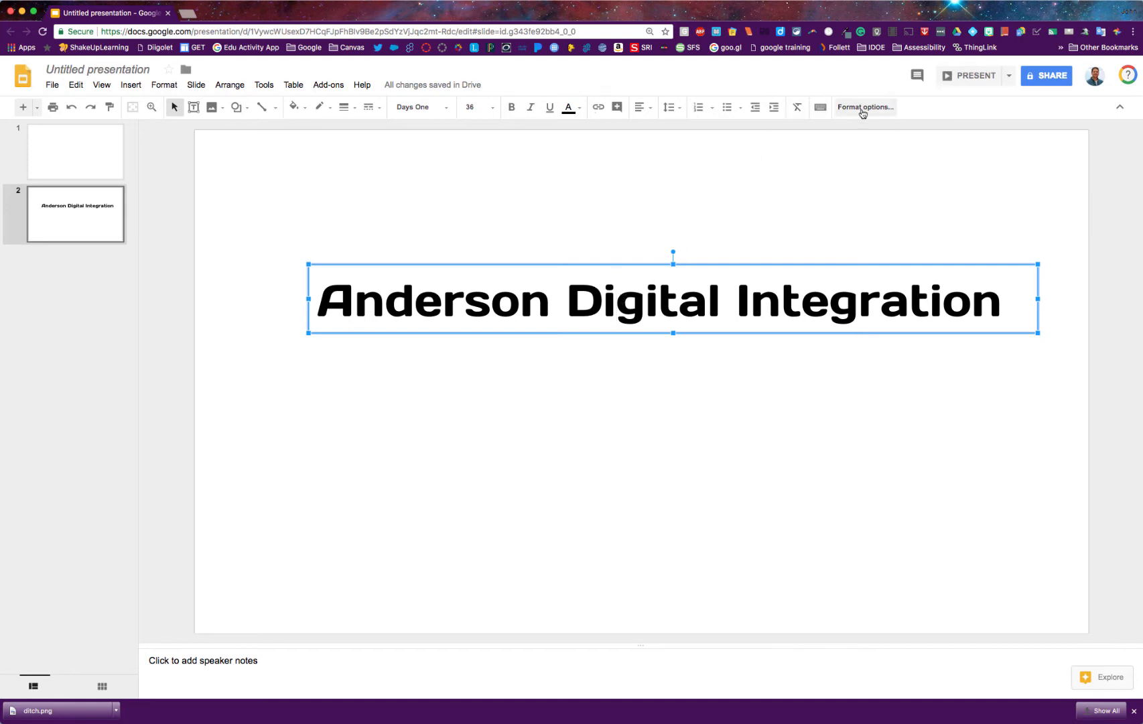
{"action": "mouse_move", "coordinate": [864, 107]}
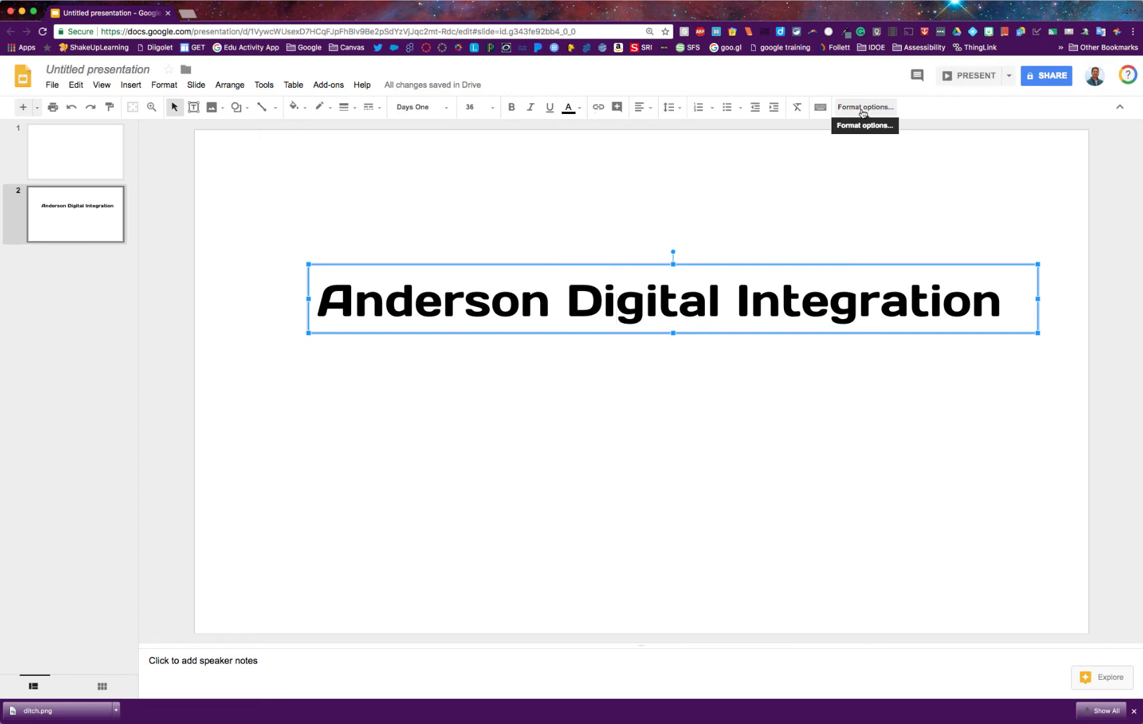
Collapse Reflection in Format options and enable a drop shadow on the title
{"action": "left_click", "coordinate": [865, 107]}
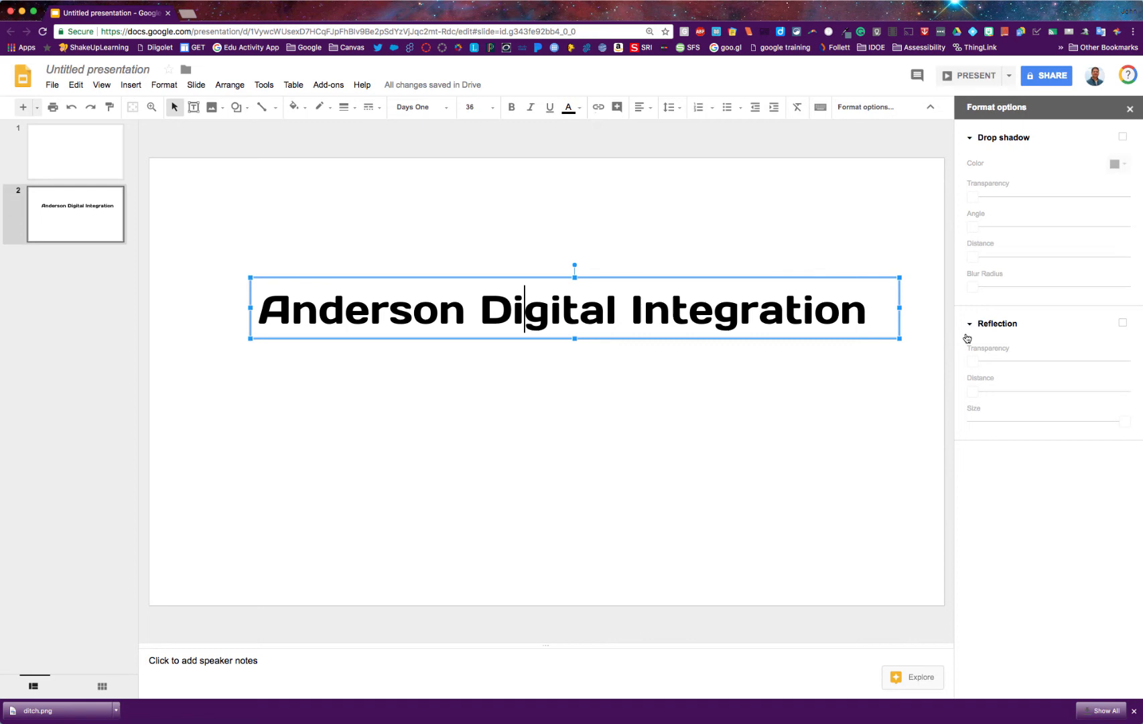
{"action": "left_click", "coordinate": [970, 323]}
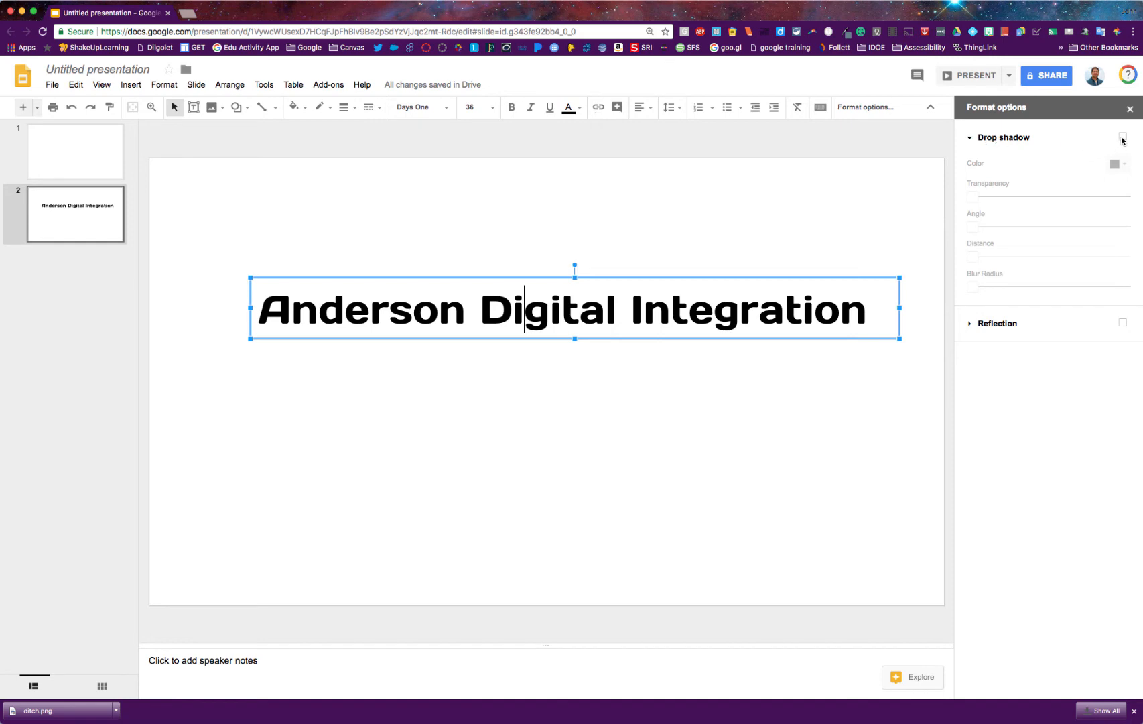
{"action": "left_click", "coordinate": [1123, 138]}
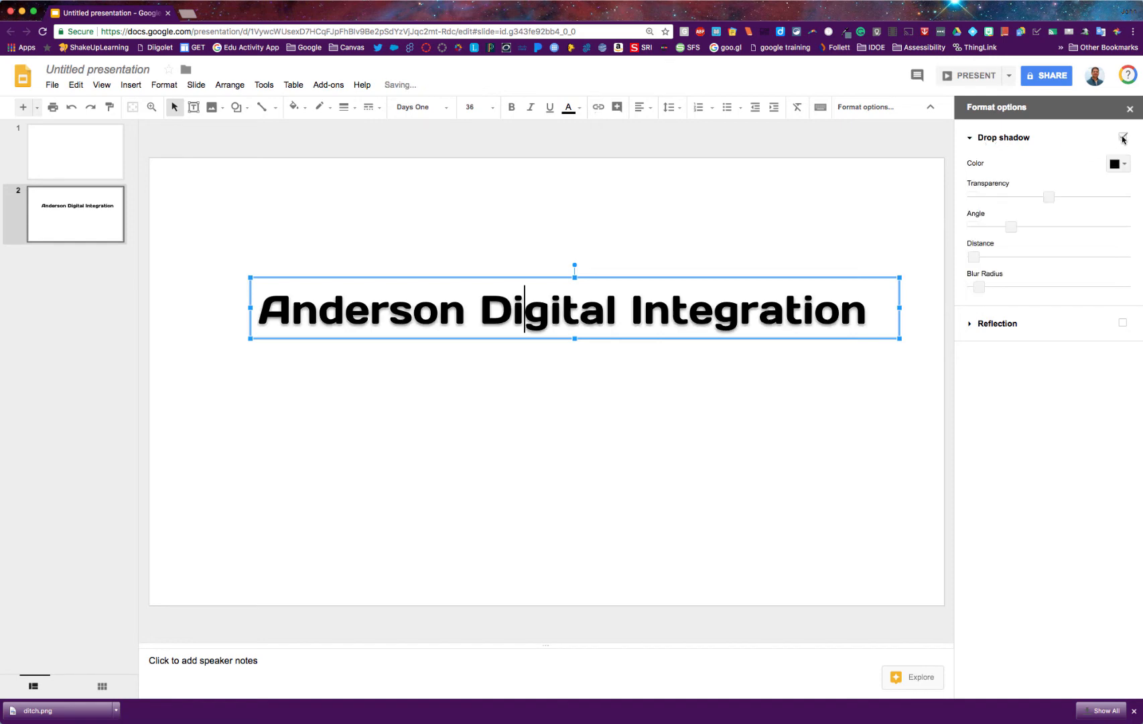
{"action": "left_click", "coordinate": [1123, 138]}
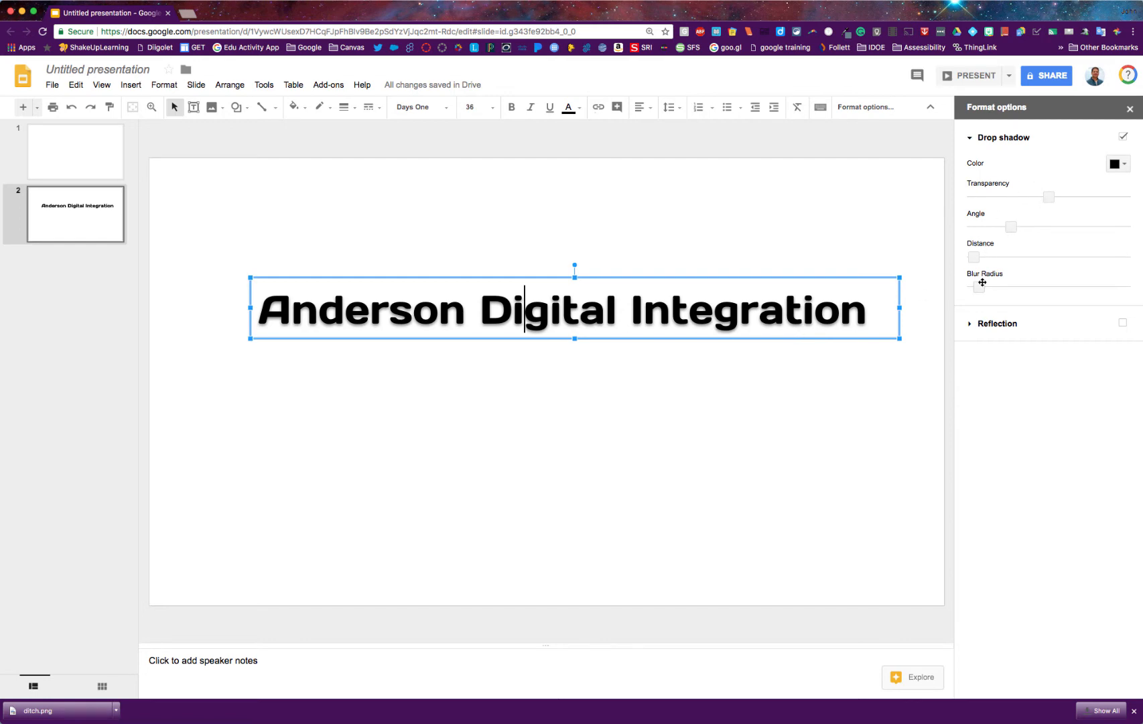
{"action": "mouse_move", "coordinate": [1012, 227]}
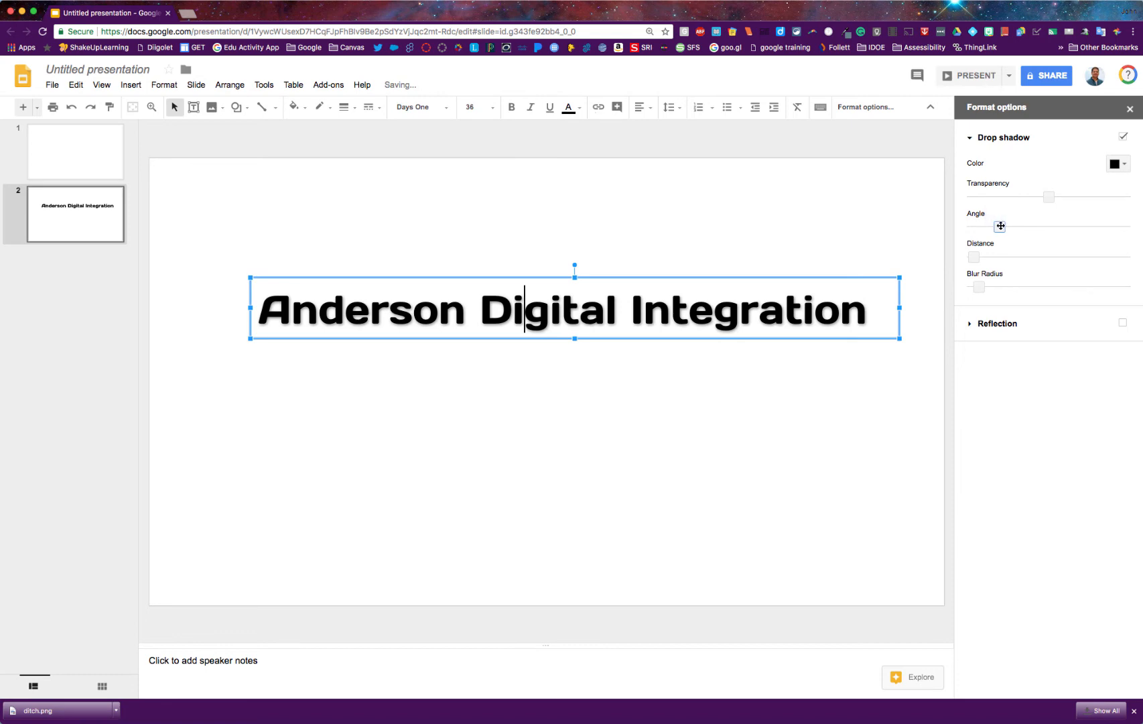
{"action": "mouse_move", "coordinate": [974, 258]}
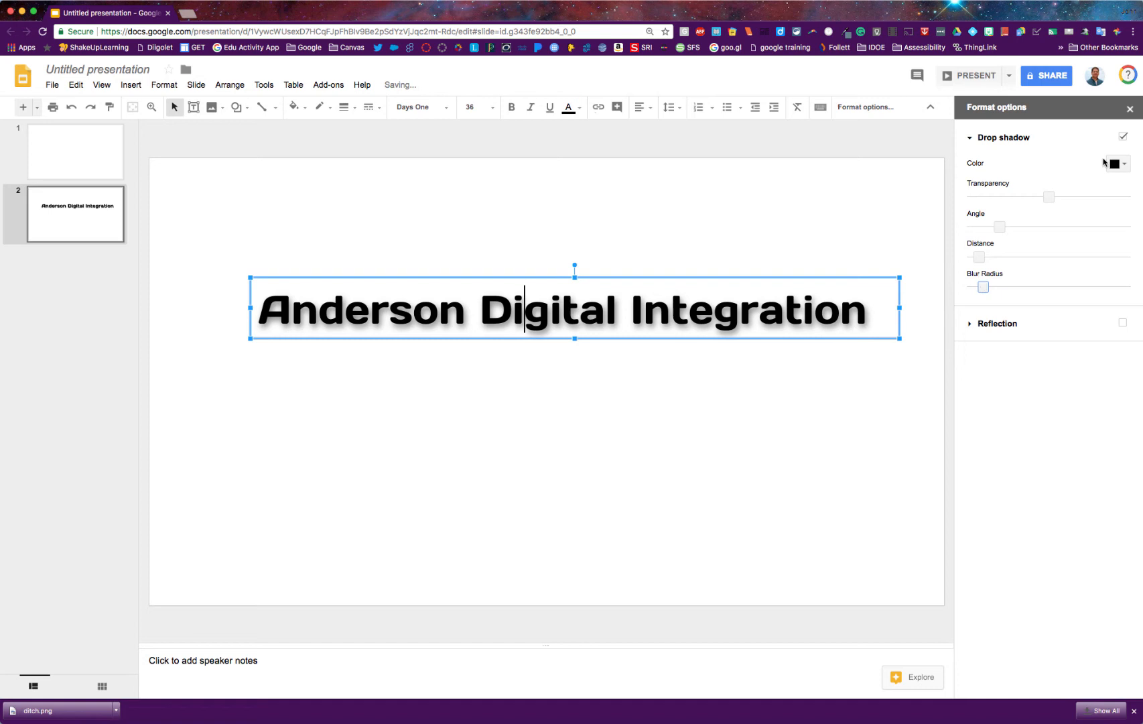
Set the title's drop shadow colour to red
{"action": "left_click", "coordinate": [1117, 163]}
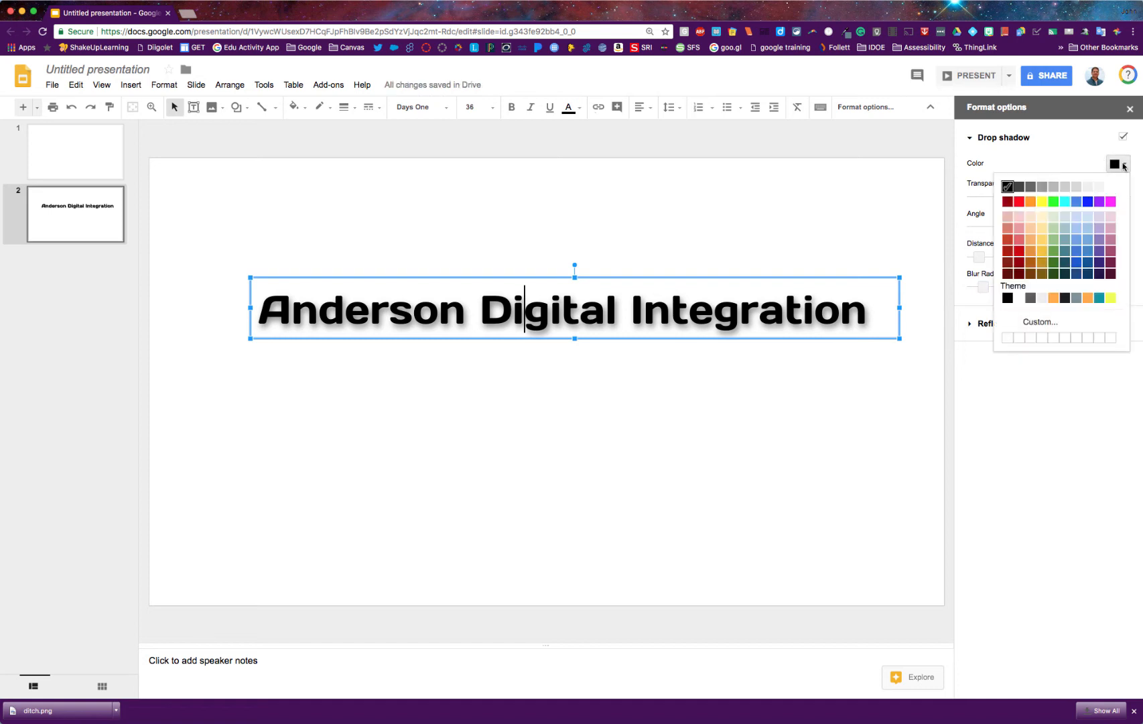
{"action": "left_click", "coordinate": [1018, 201]}
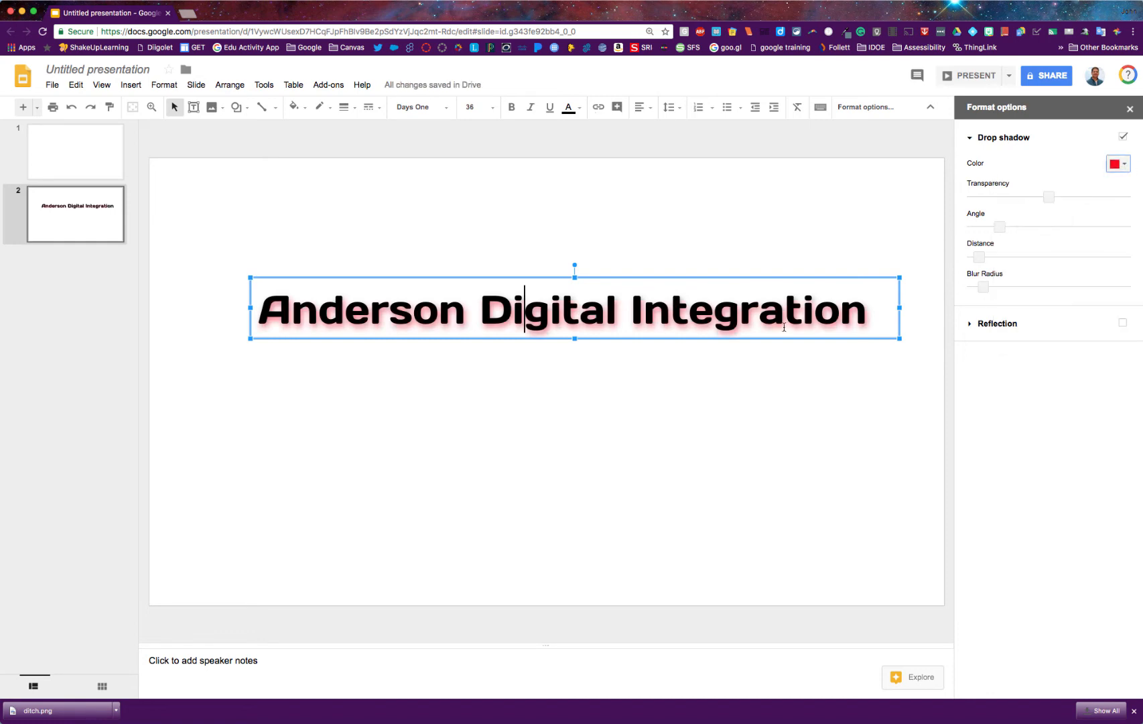
{"action": "mouse_move", "coordinate": [787, 334]}
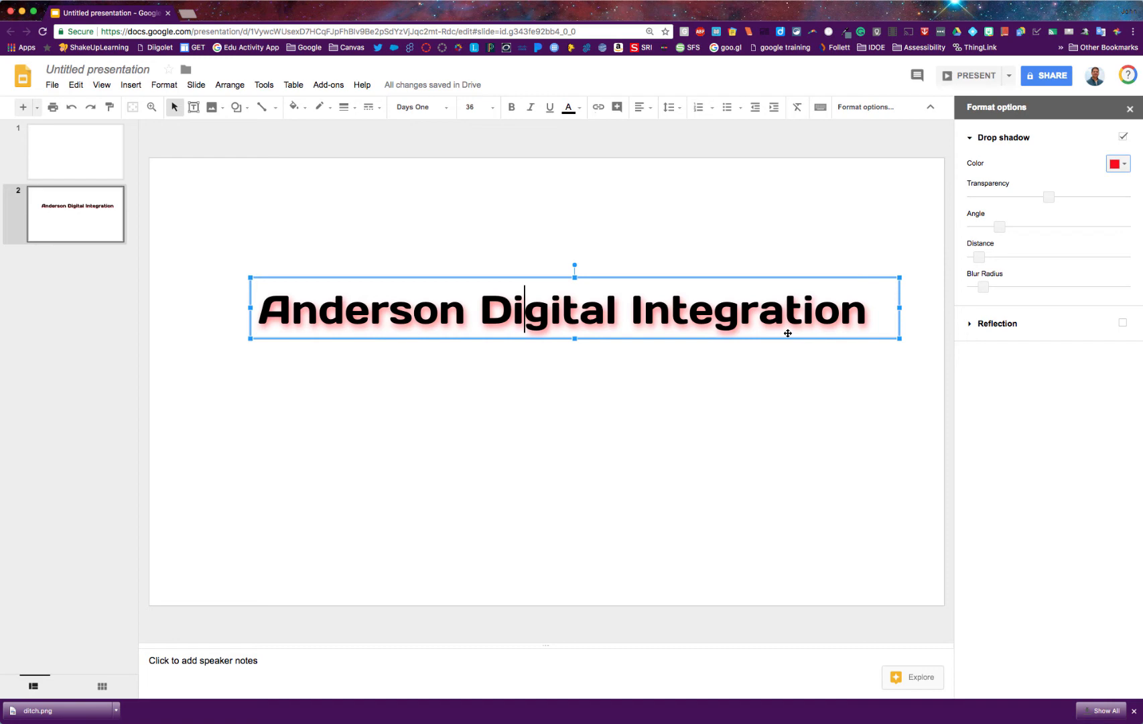
{"action": "mouse_move", "coordinate": [780, 373]}
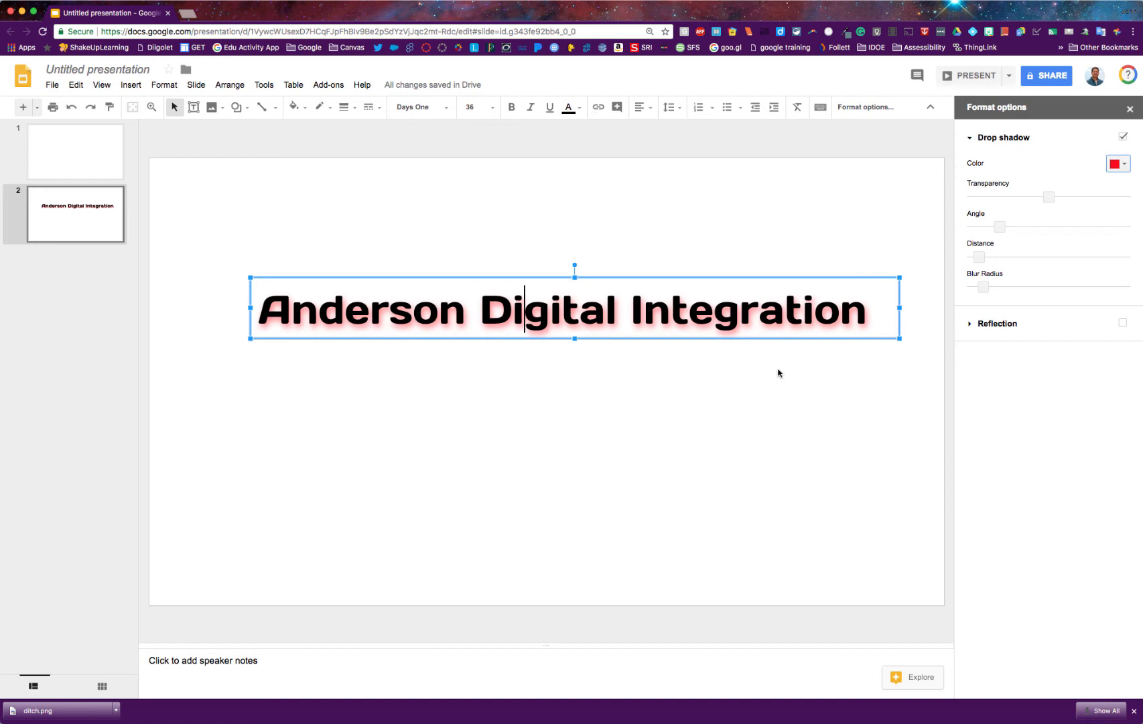
{"action": "mouse_move", "coordinate": [977, 332]}
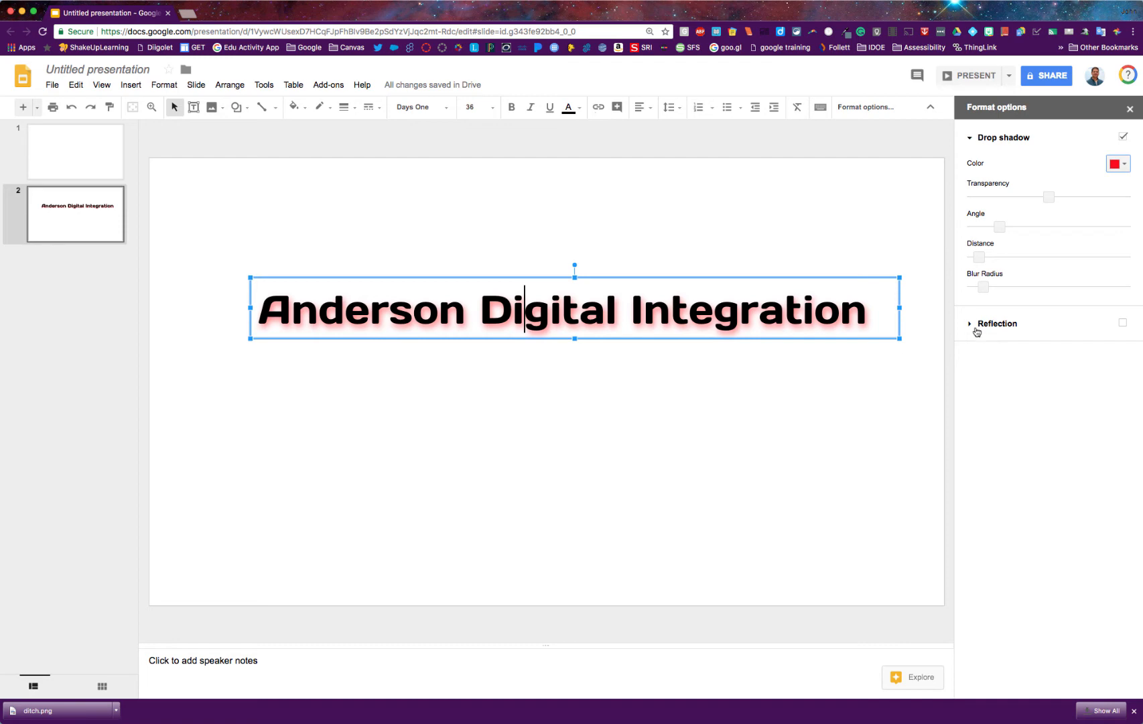
{"action": "mouse_move", "coordinate": [972, 327]}
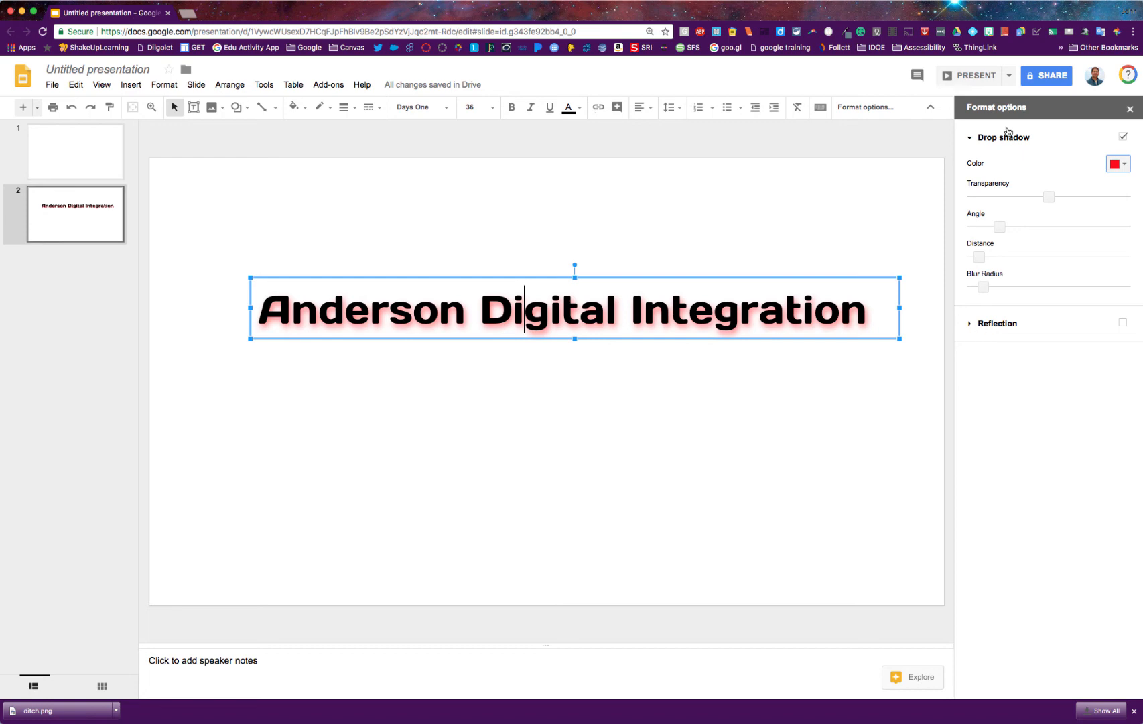
{"action": "mouse_move", "coordinate": [517, 355]}
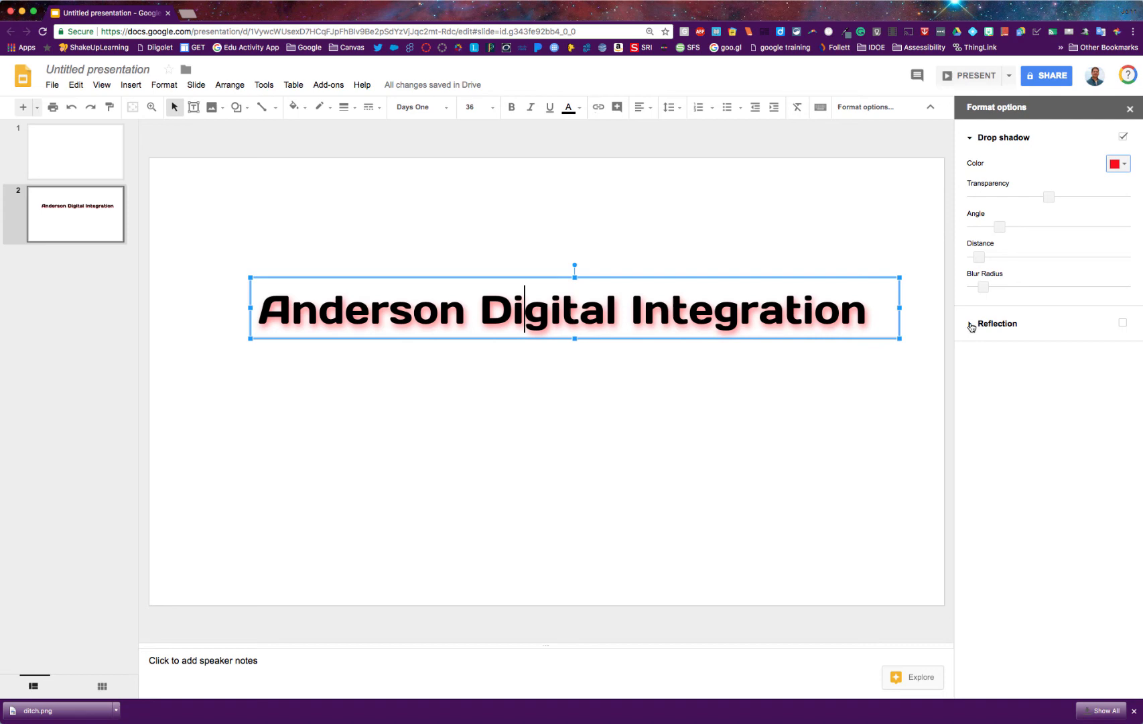
Enable Reflection on the title in Format options
{"action": "left_click", "coordinate": [1123, 322]}
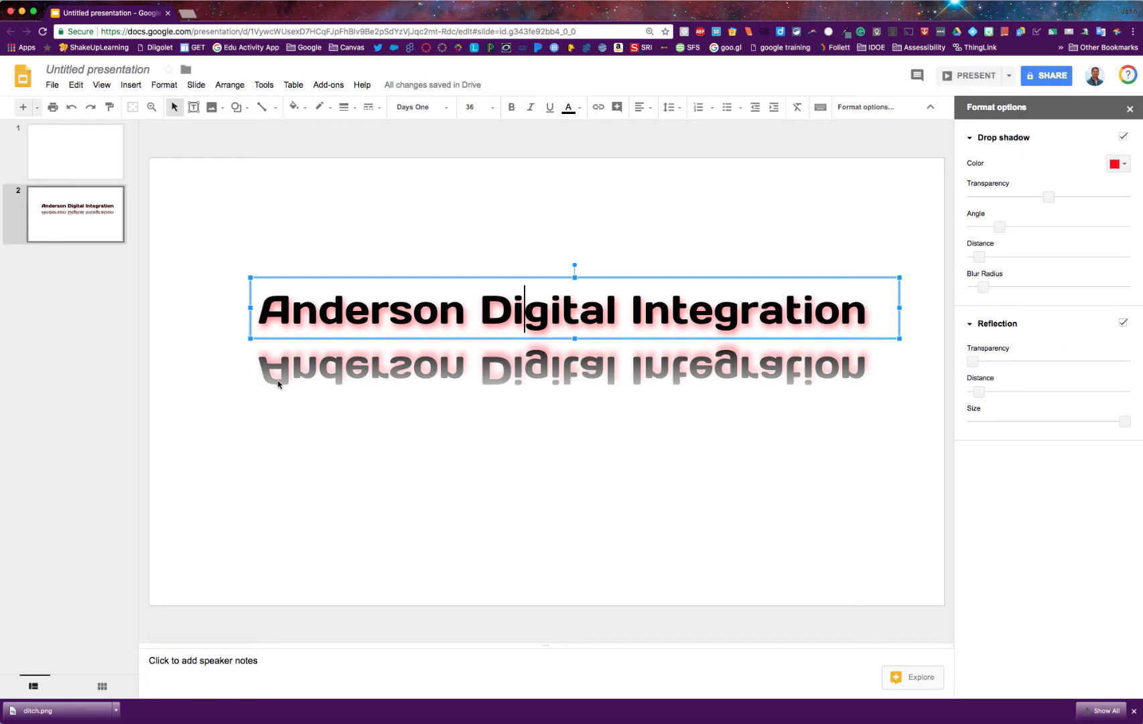
{"action": "mouse_move", "coordinate": [540, 380]}
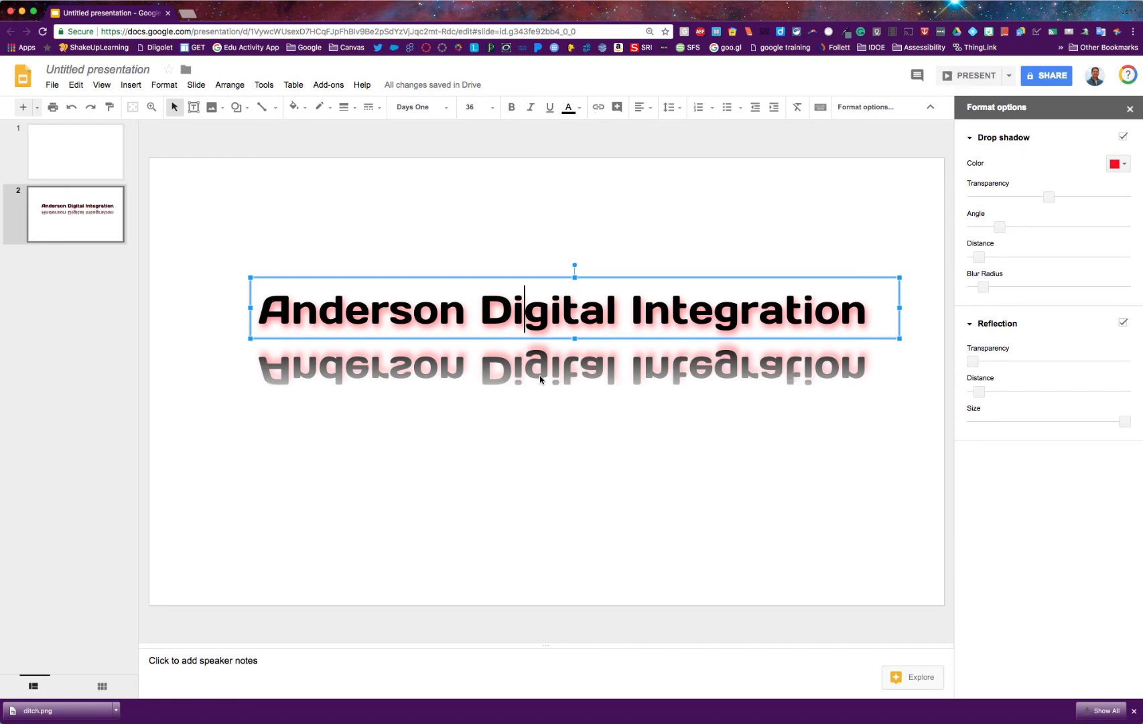
{"action": "mouse_move", "coordinate": [973, 364]}
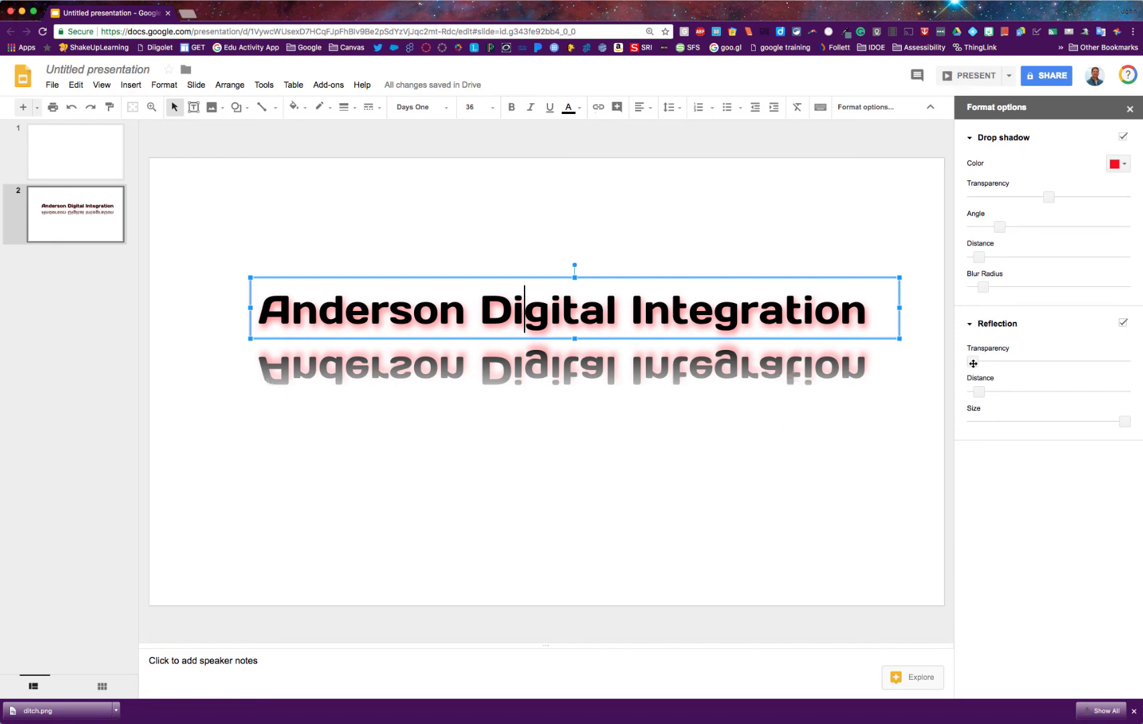
{"action": "mouse_move", "coordinate": [973, 364]}
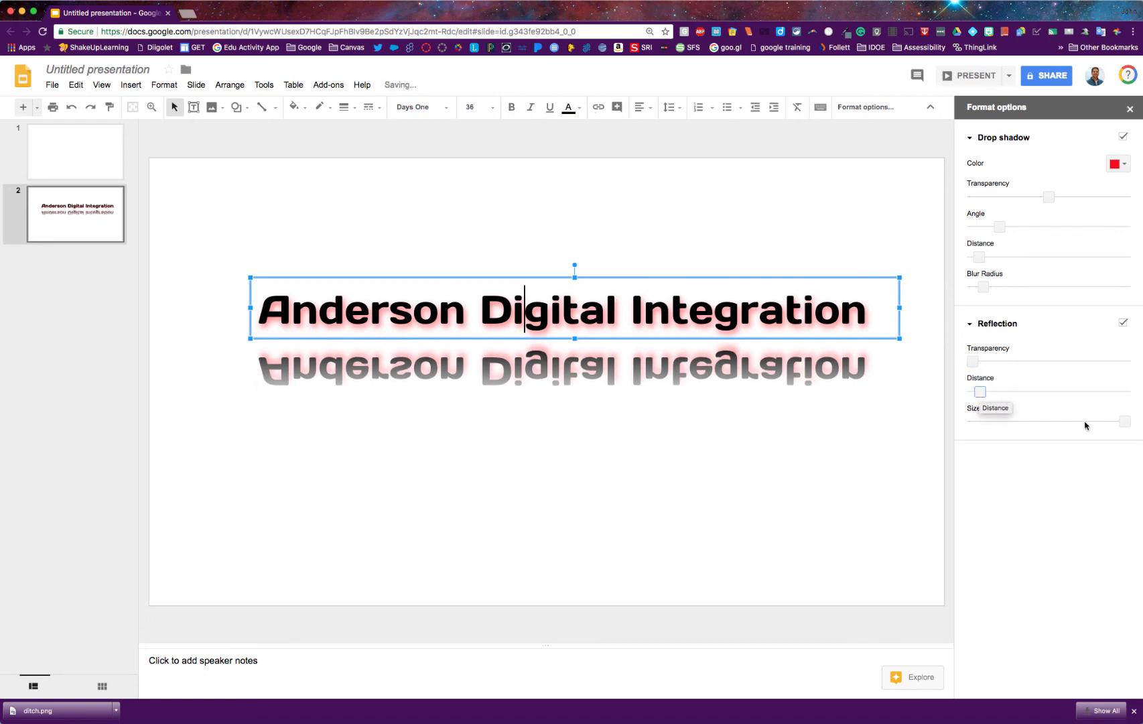
{"action": "mouse_move", "coordinate": [1125, 423]}
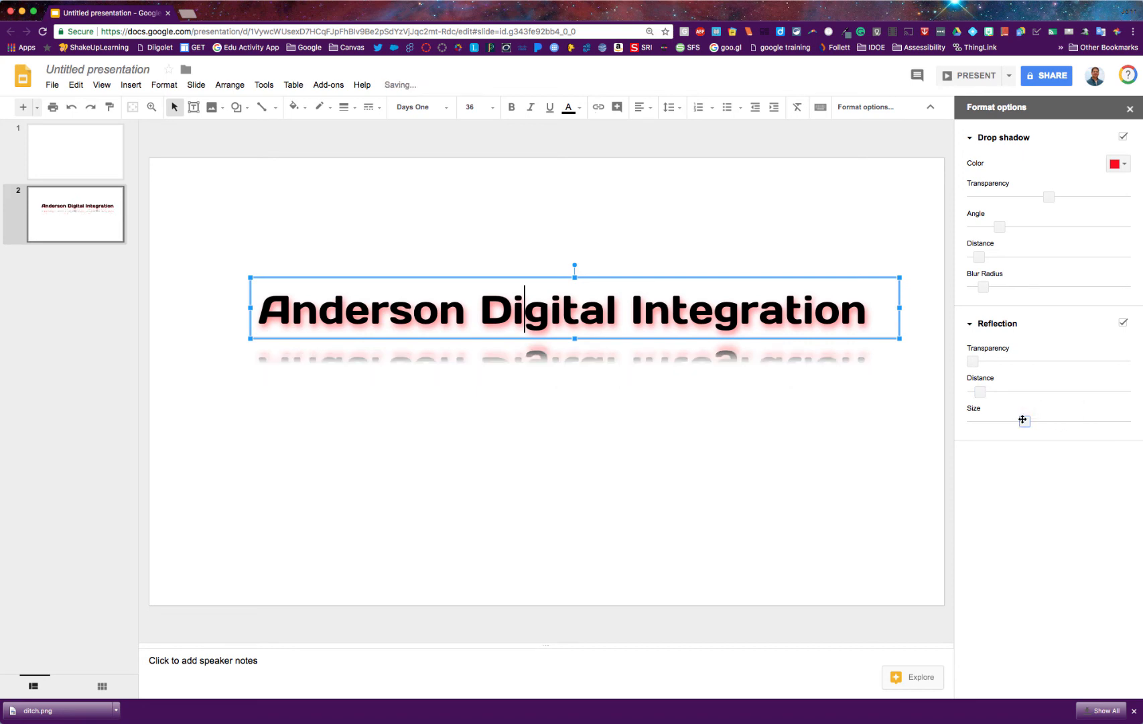
{"action": "mouse_move", "coordinate": [1024, 419]}
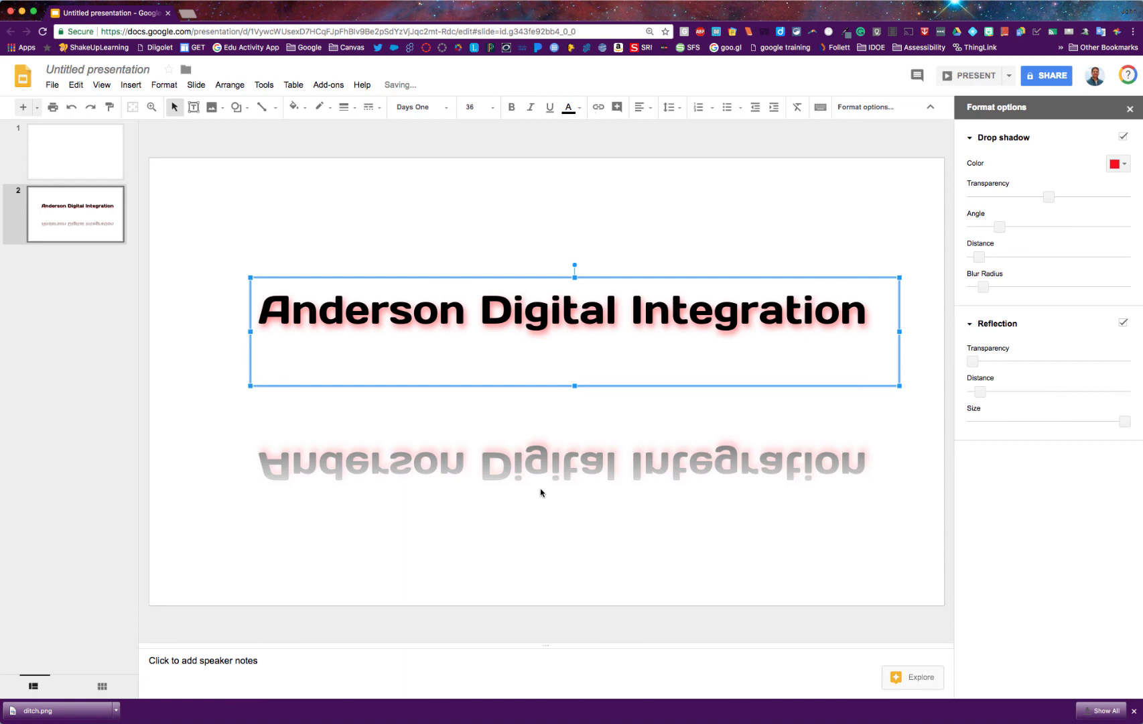
{"action": "mouse_move", "coordinate": [587, 398]}
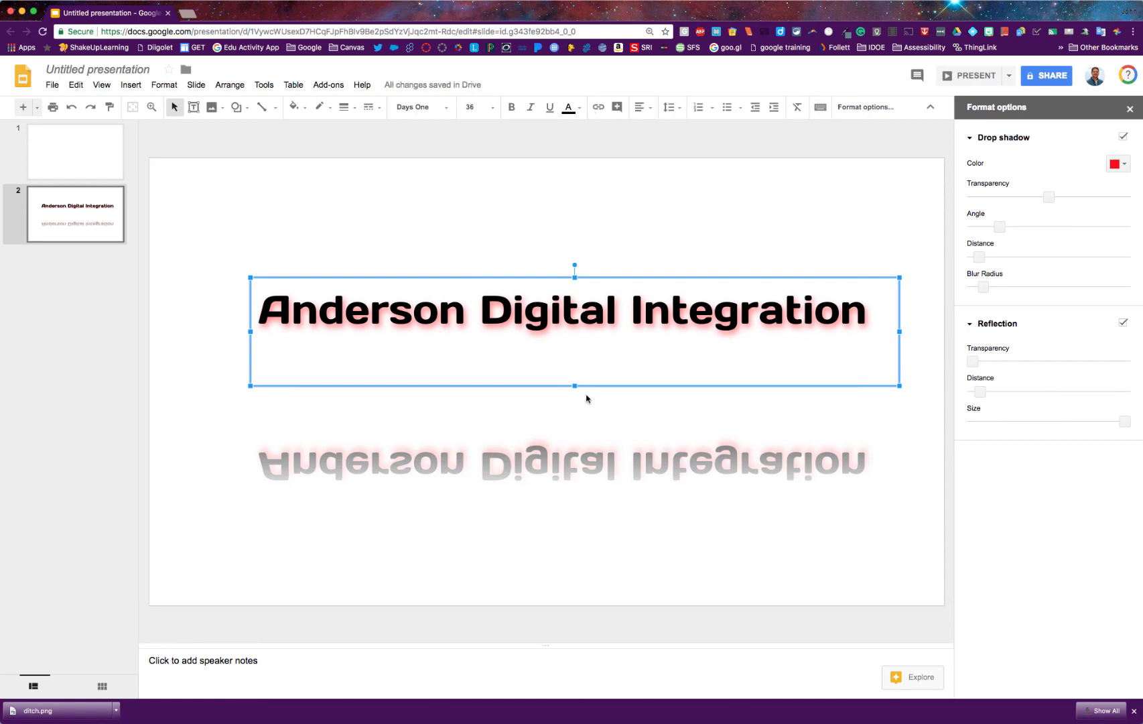
{"action": "mouse_move", "coordinate": [532, 331]}
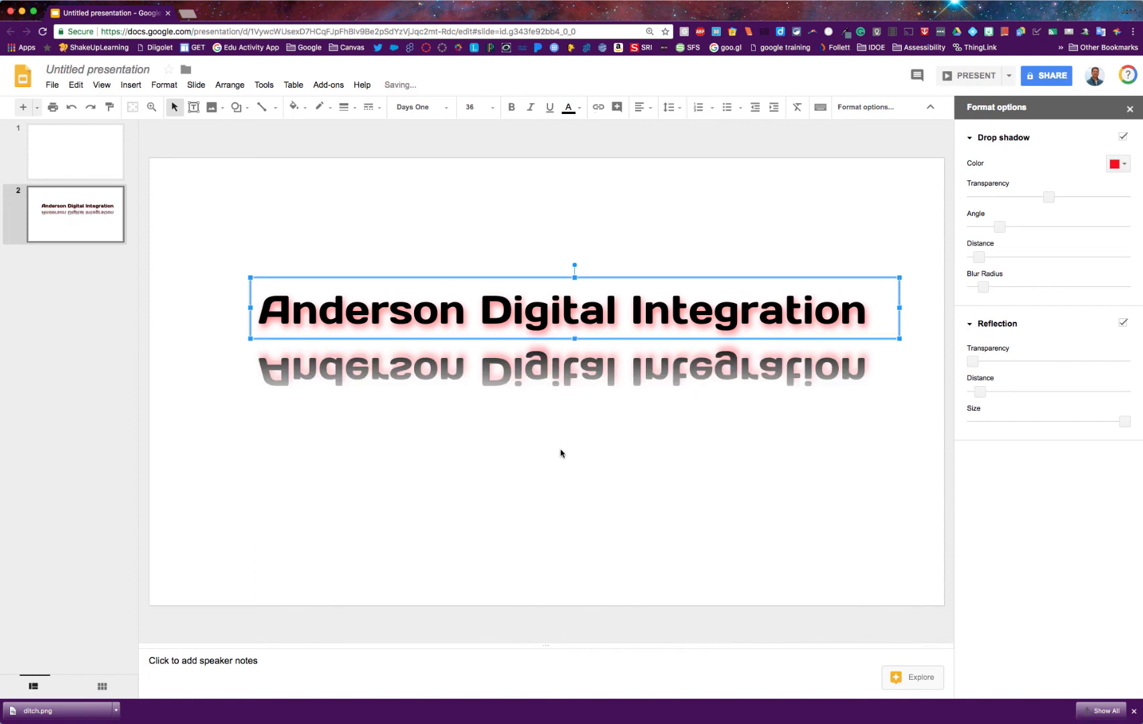
Deselect the title to view the finished slide
{"action": "left_click", "coordinate": [562, 452]}
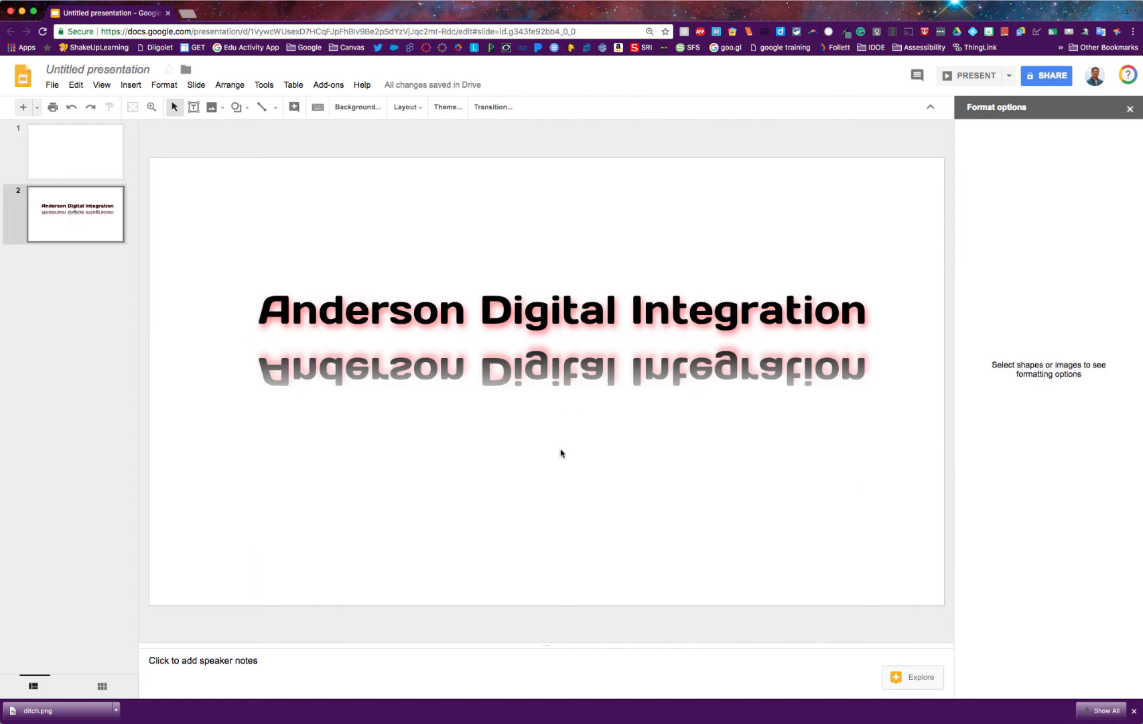